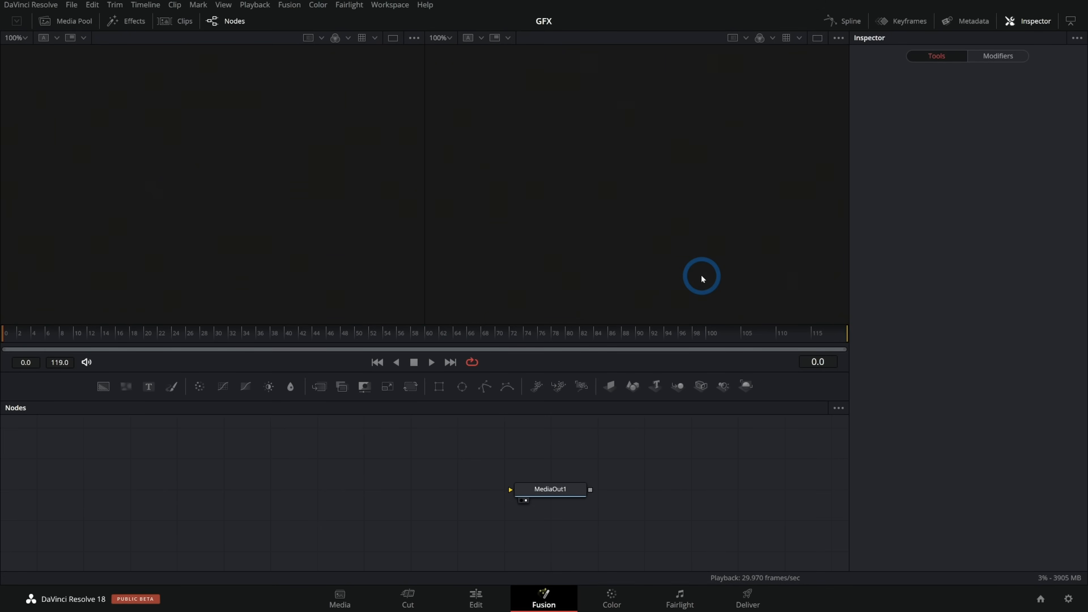
mouse_move(560, 255)
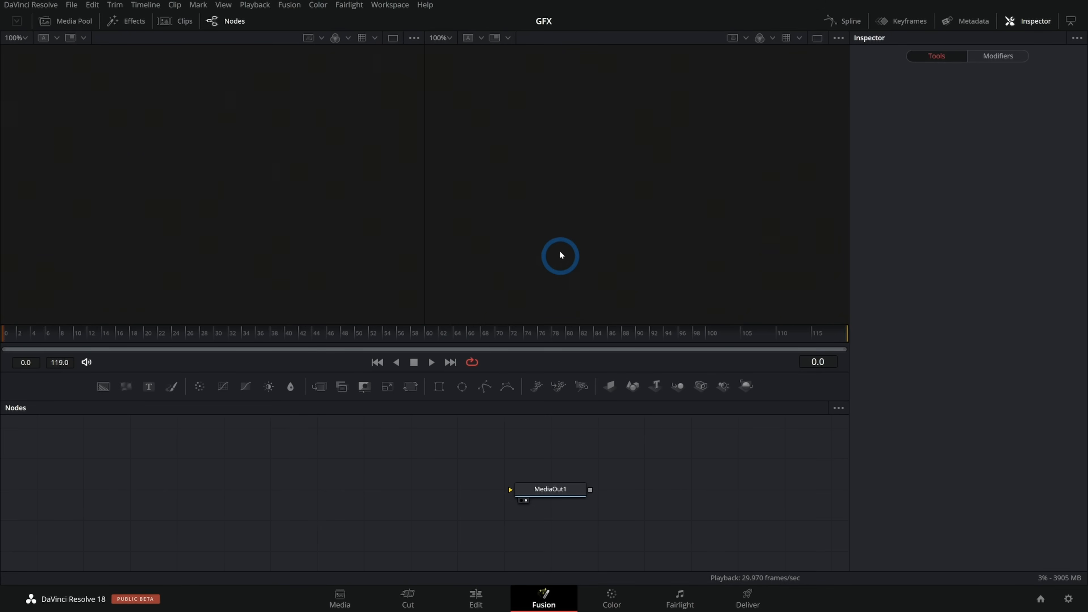
mouse_move(707, 156)
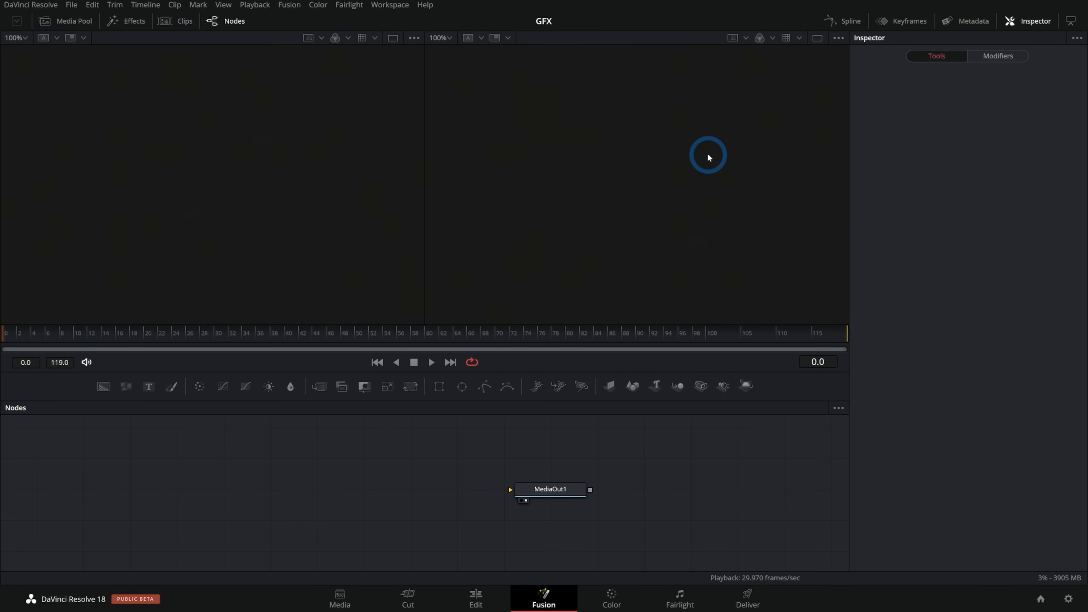
mouse_move(305, 458)
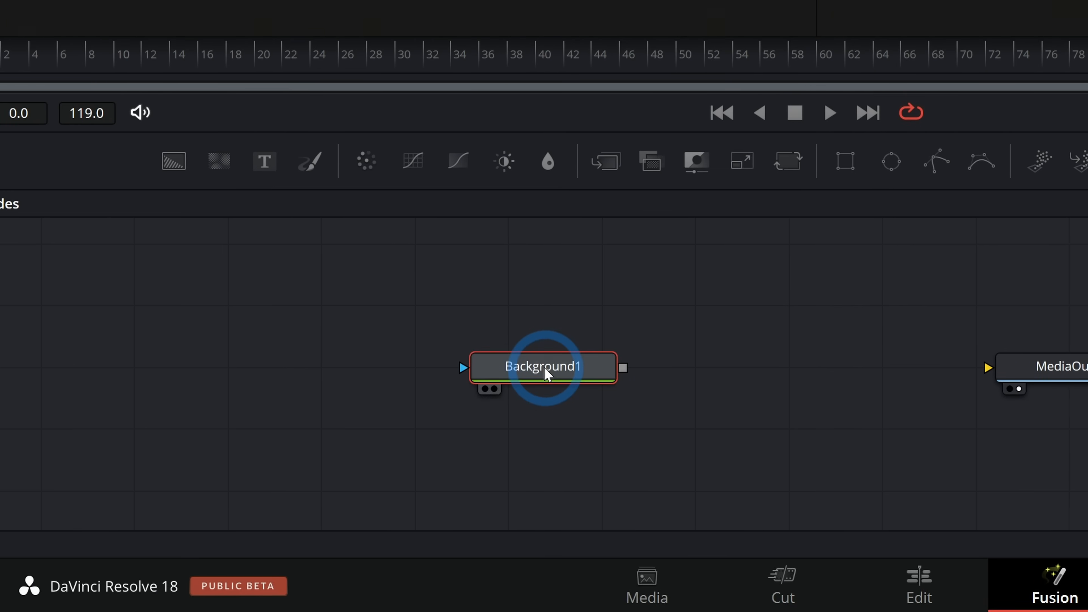
Connect Background1 to MediaOut1 and set its Alpha to 0 for full transparency.
right_click(544, 319)
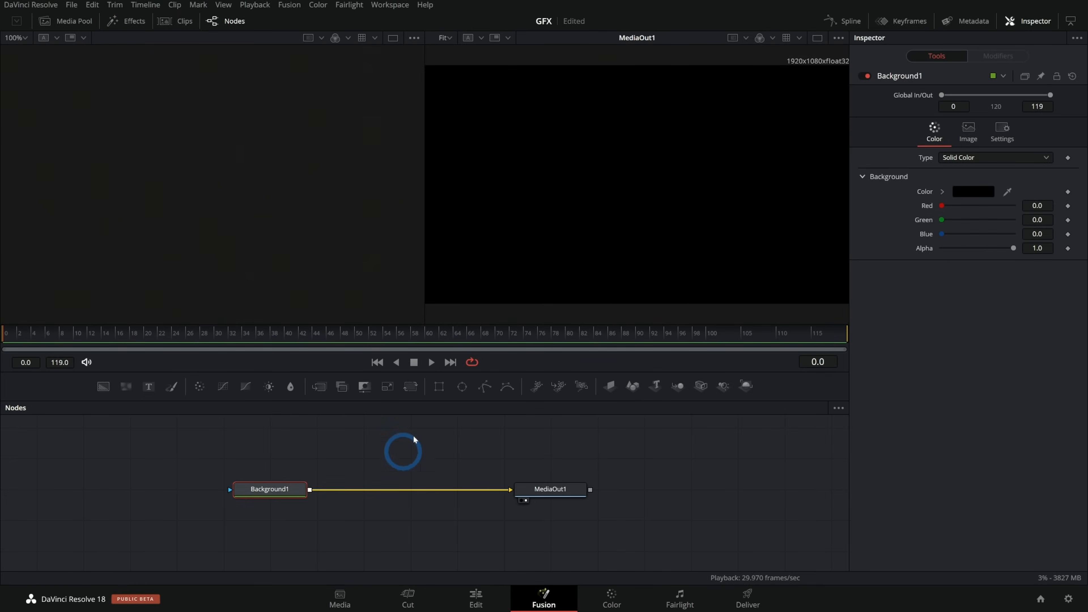
mouse_move(800, 168)
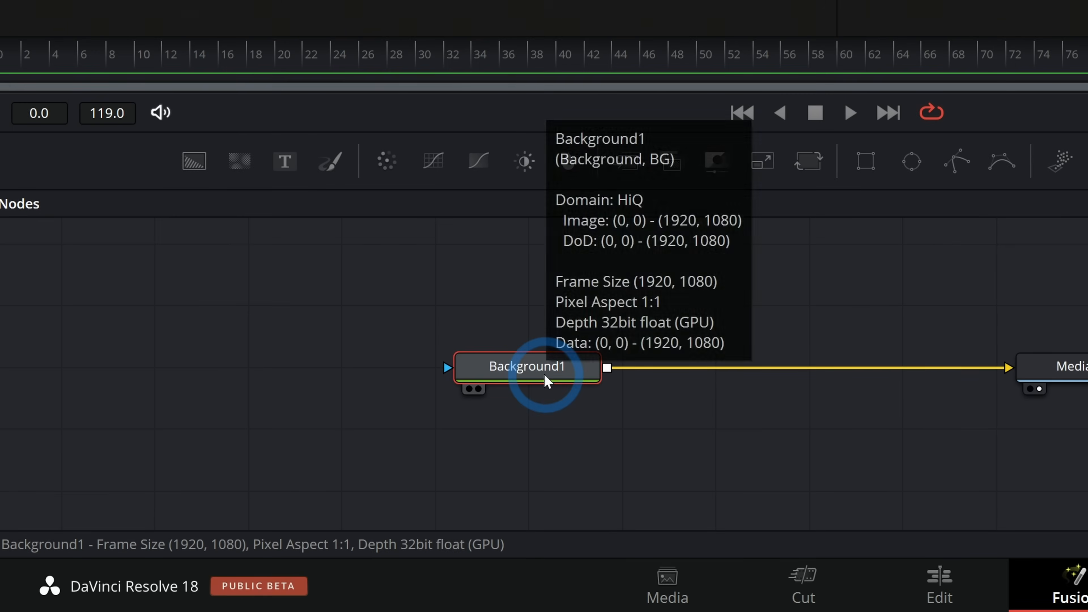
double_click(526, 366)
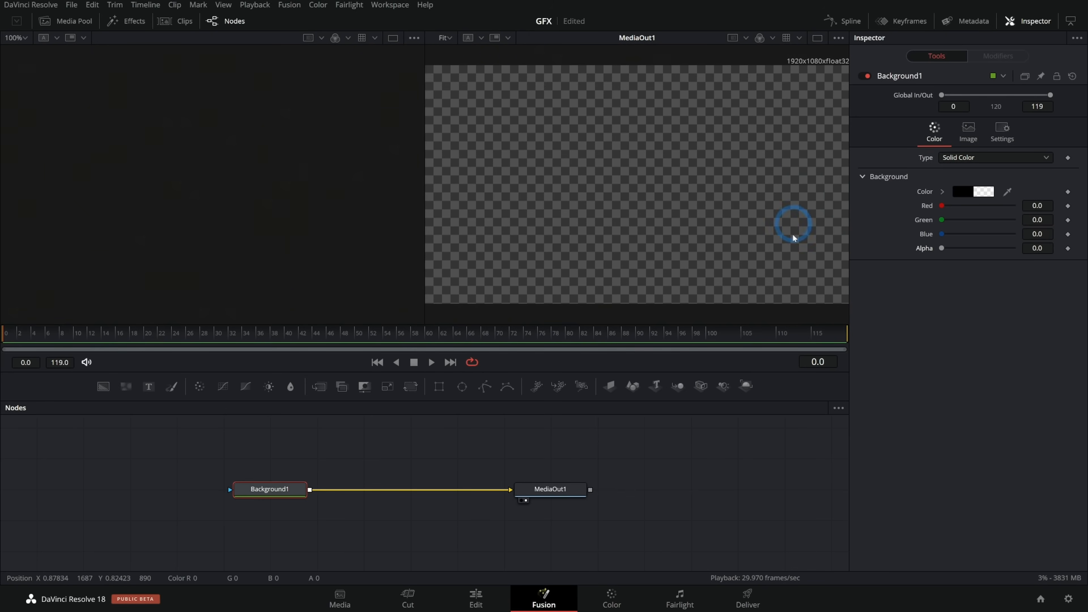
mouse_move(793, 115)
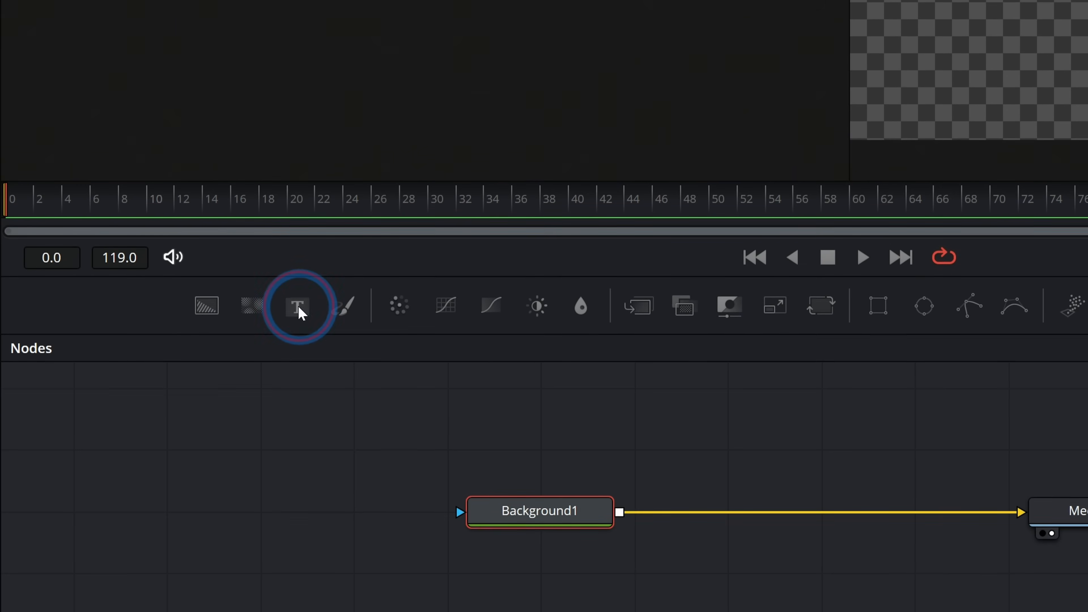
Add a Text+ node merged over Background1 and set its text to DROPDOWN.
left_click(297, 306)
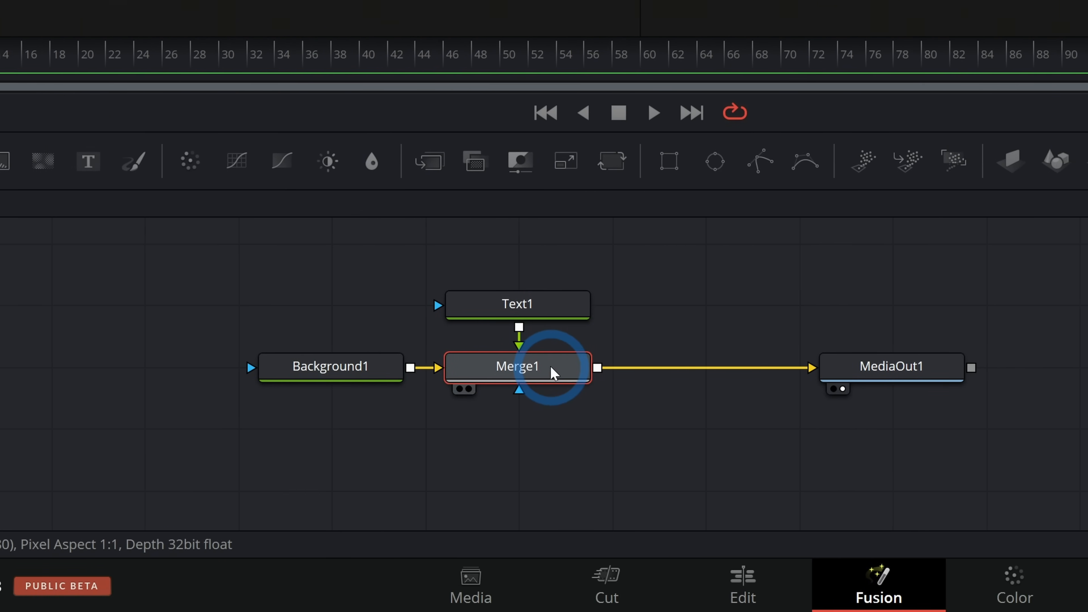
left_click(531, 304)
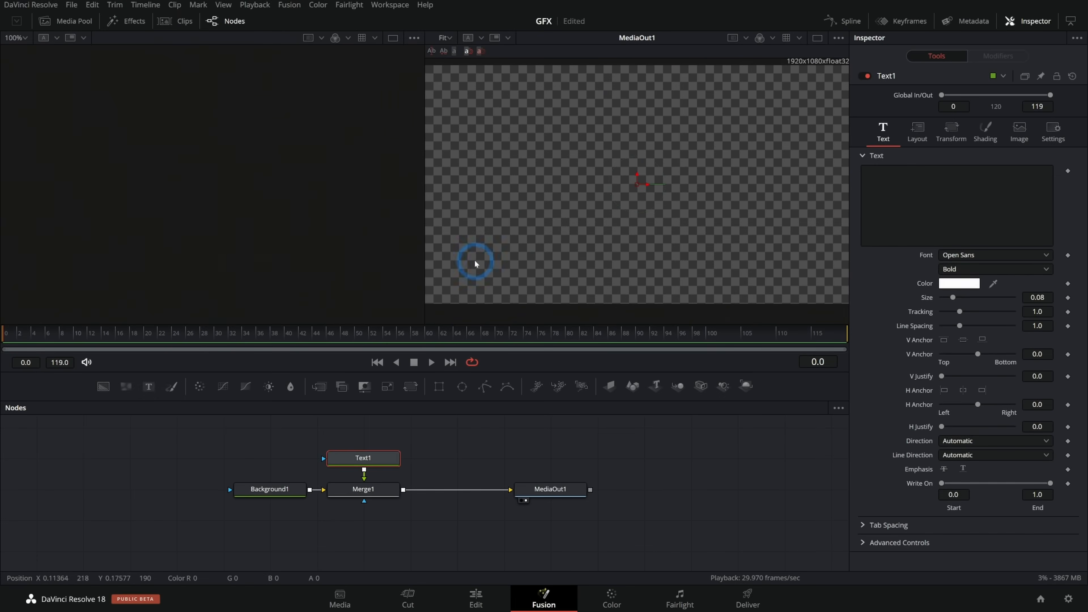
mouse_move(687, 202)
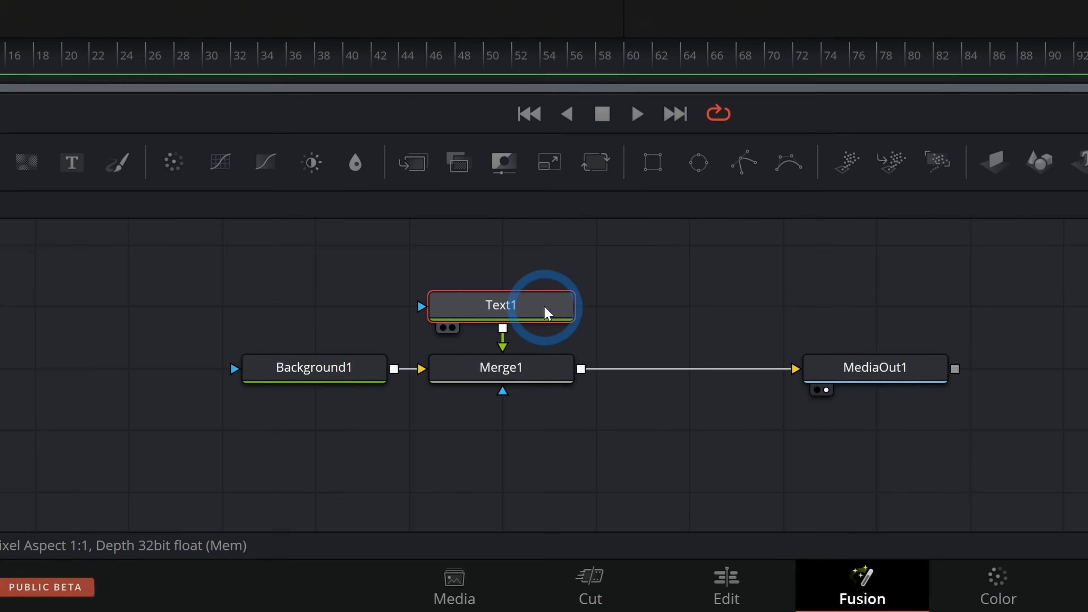
double_click(501, 306)
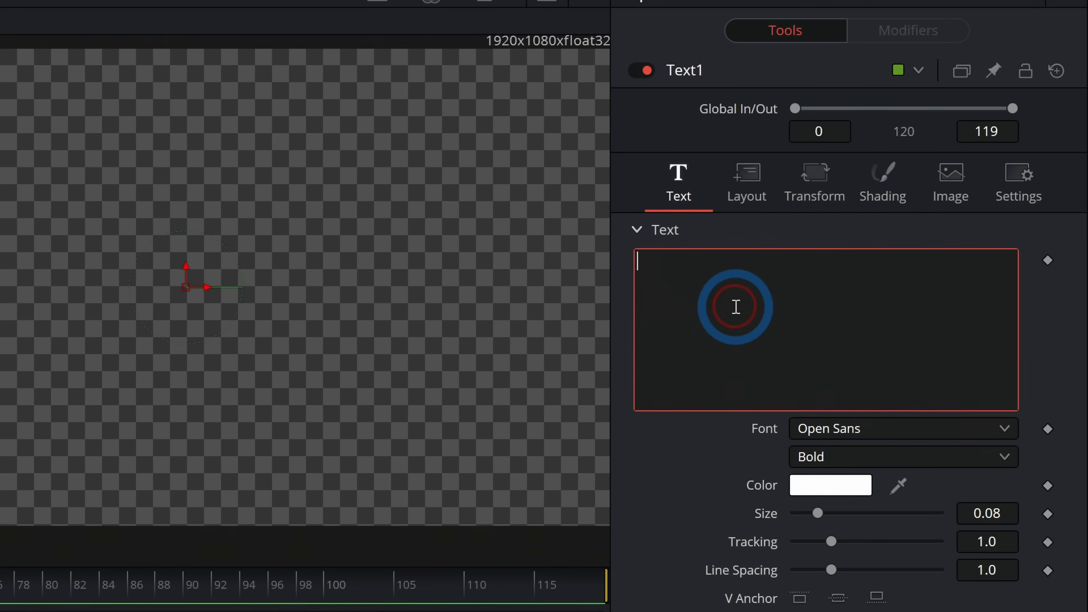
type("DROPDOWN")
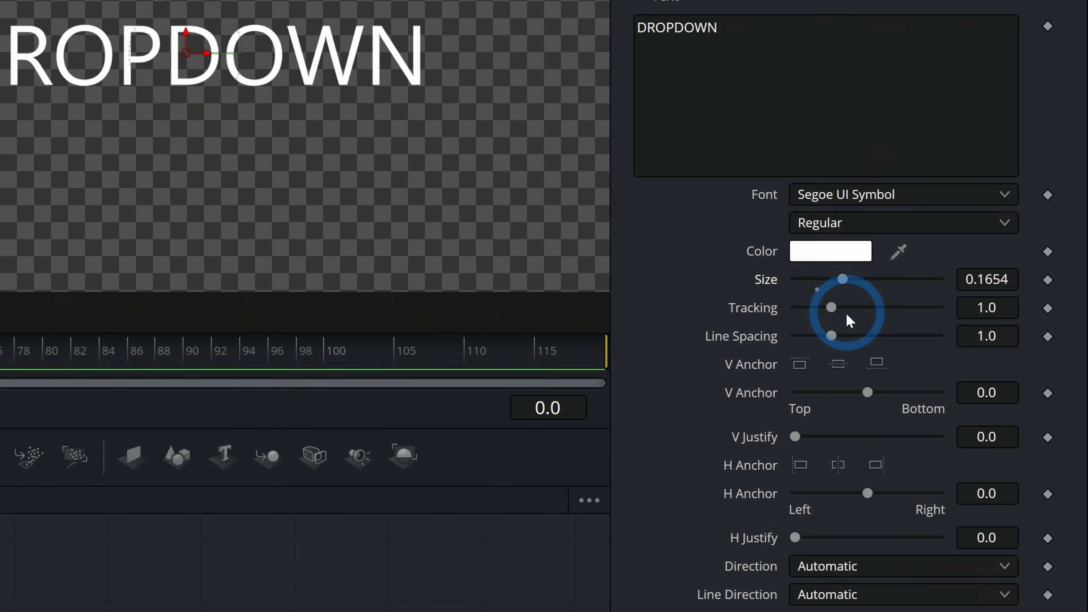
Widen the DROPDOWN letter tracking and view the result through MediaOut1.
left_click_drag(832, 307, 836, 306)
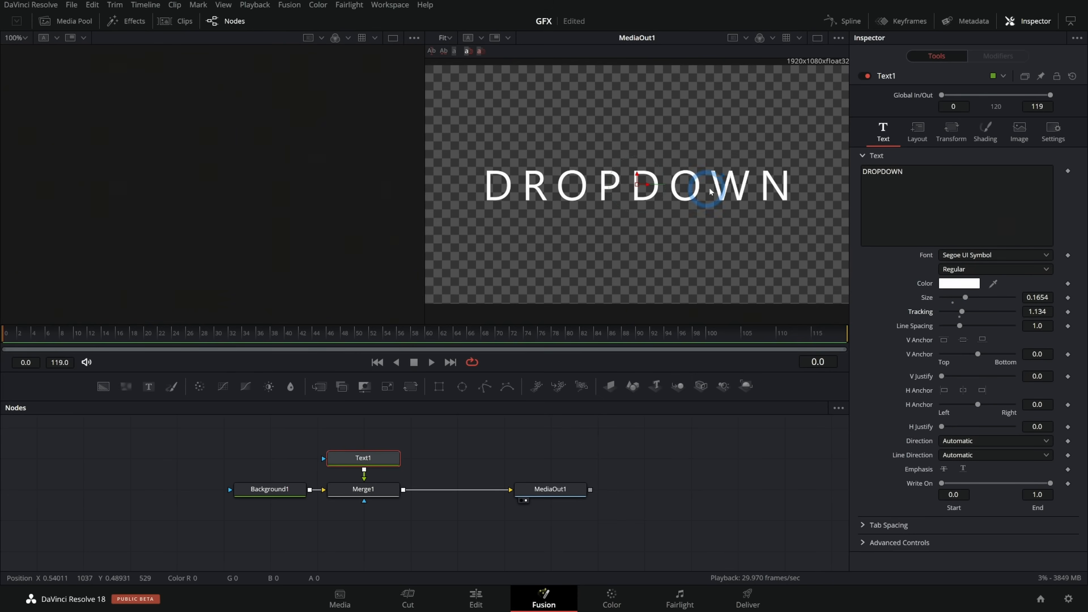
left_click(551, 489)
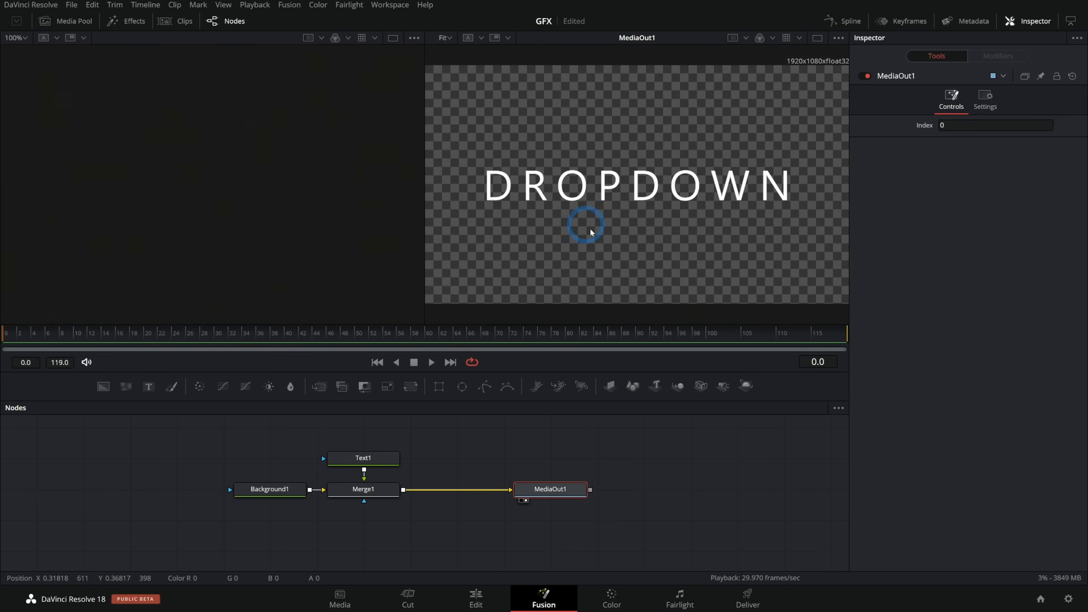
mouse_move(703, 199)
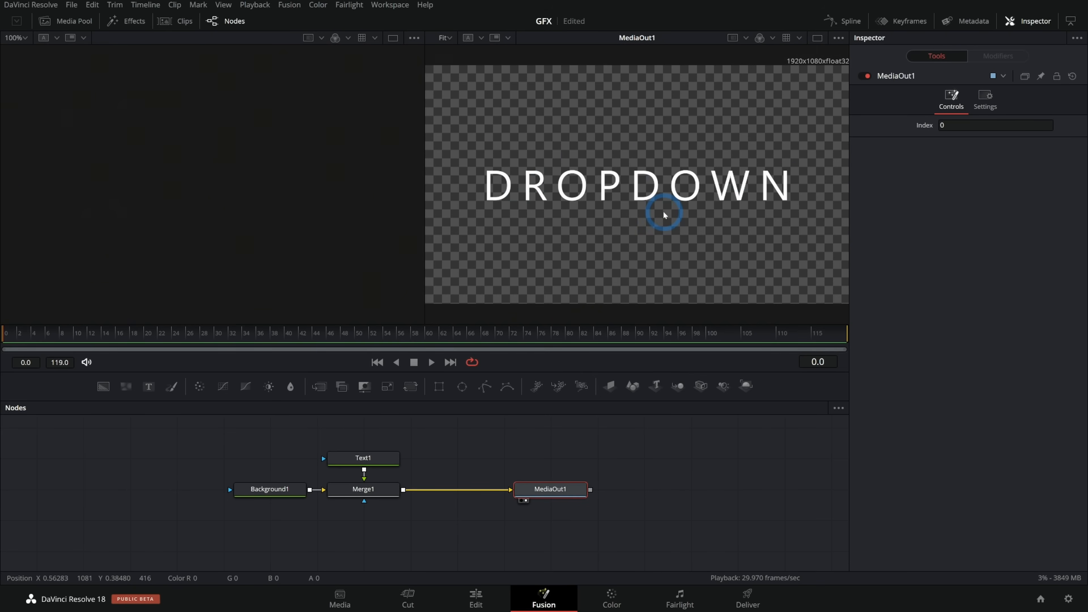
mouse_move(594, 213)
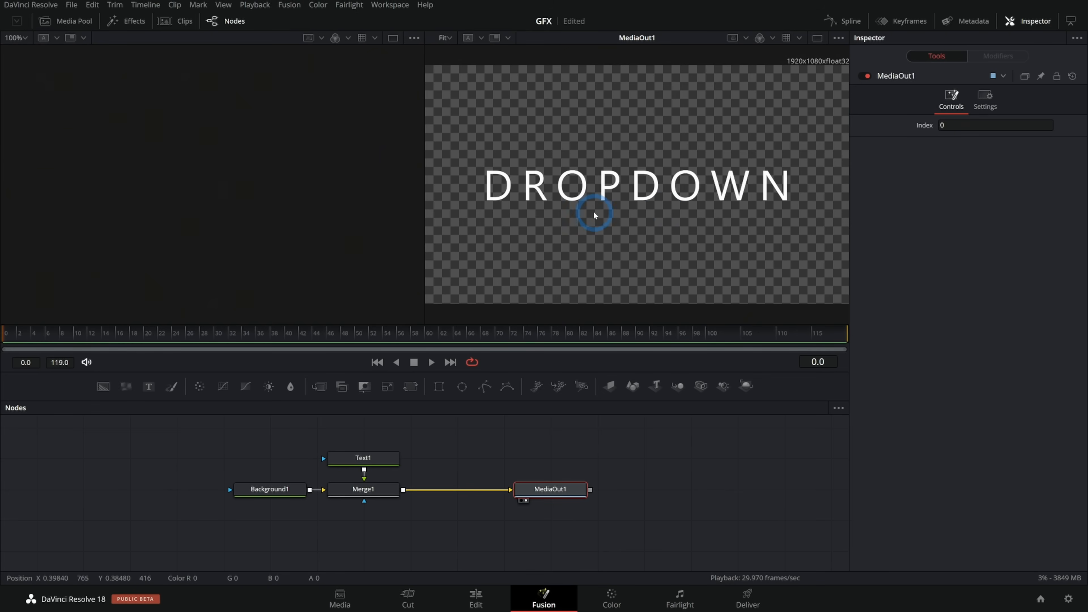
mouse_move(651, 219)
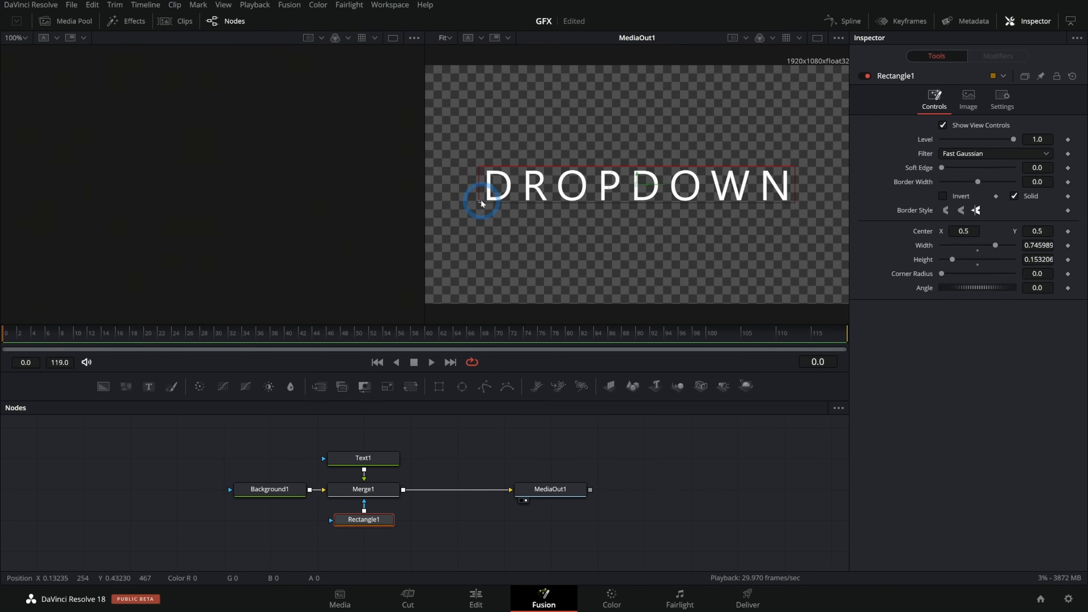
mouse_move(464, 442)
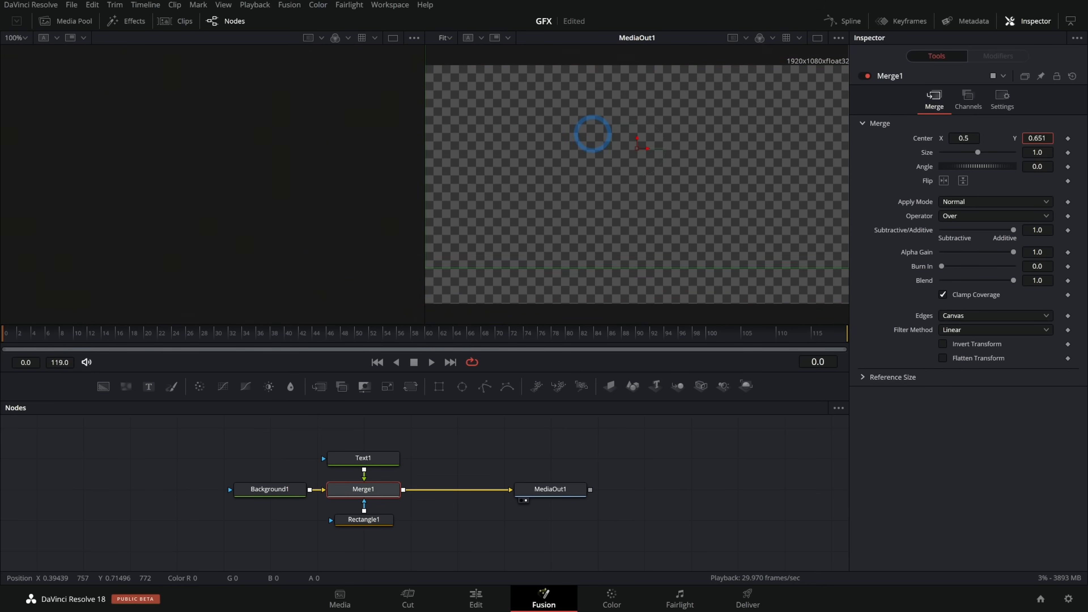
Keyframe Merge1's Center Y from 0.495 to 0.55 across the drop-in frames.
type("0.495")
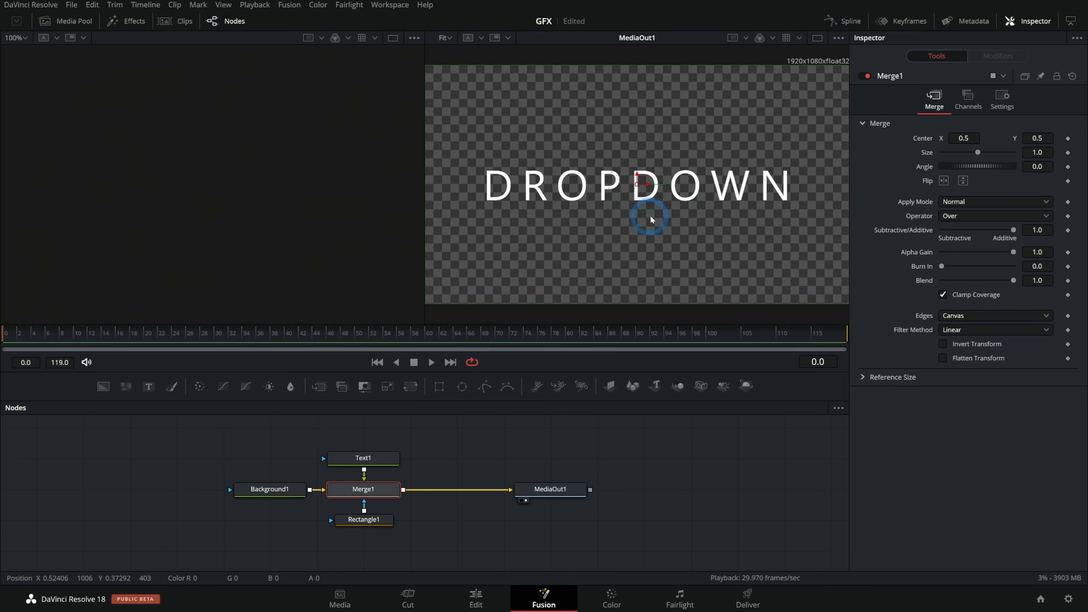
mouse_move(1012, 129)
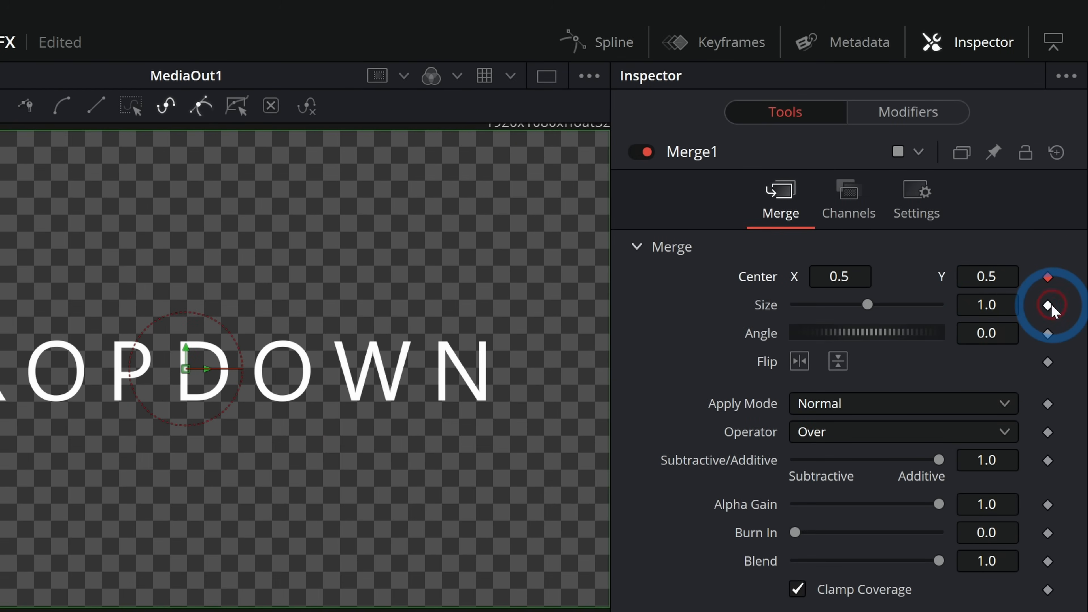
mouse_move(1016, 286)
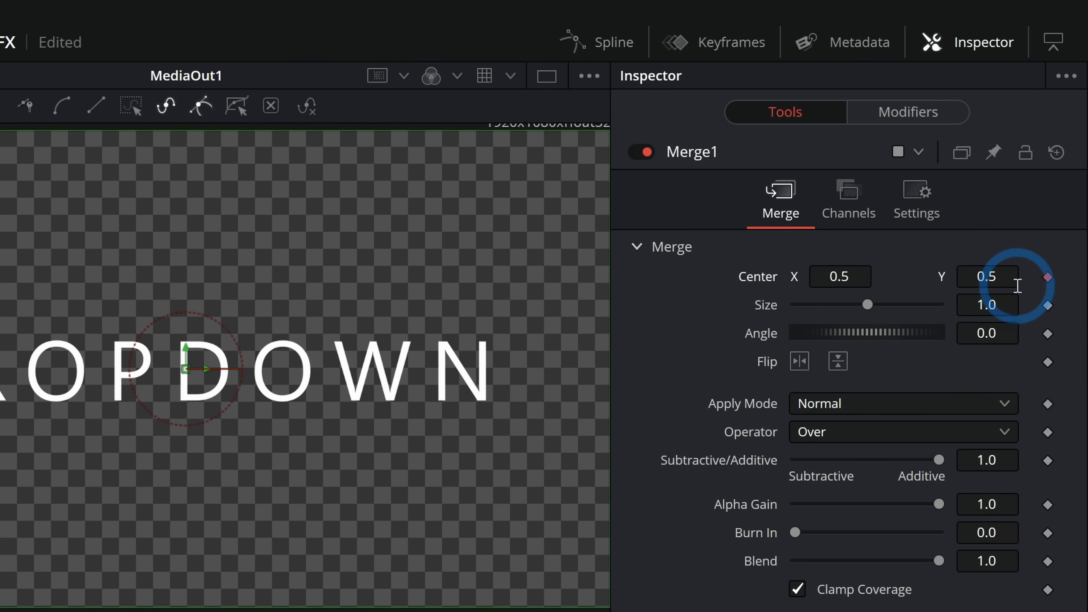
left_click(986, 276)
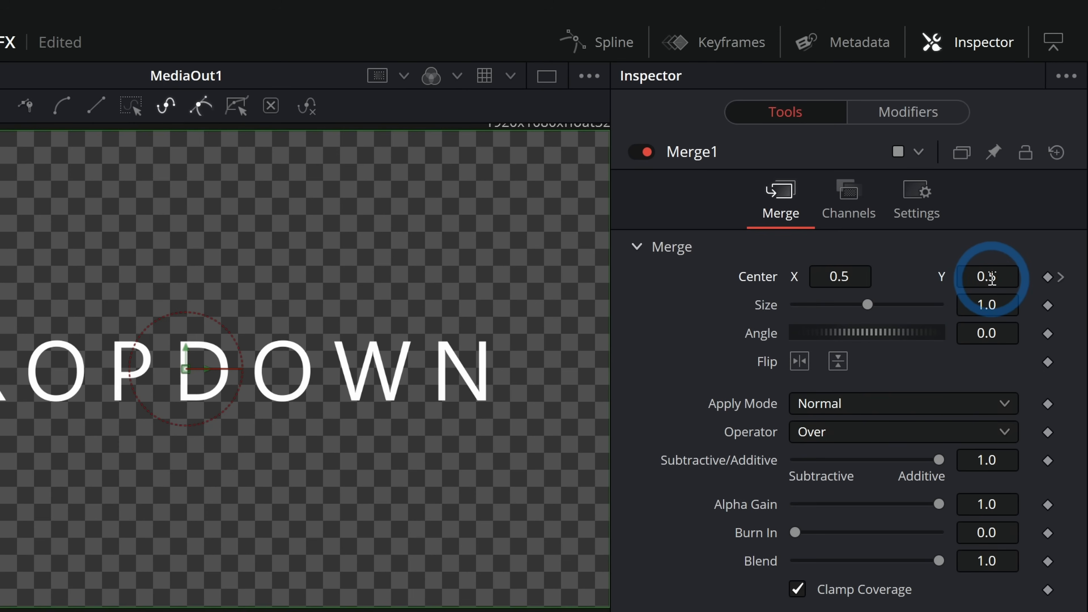
type("0.55")
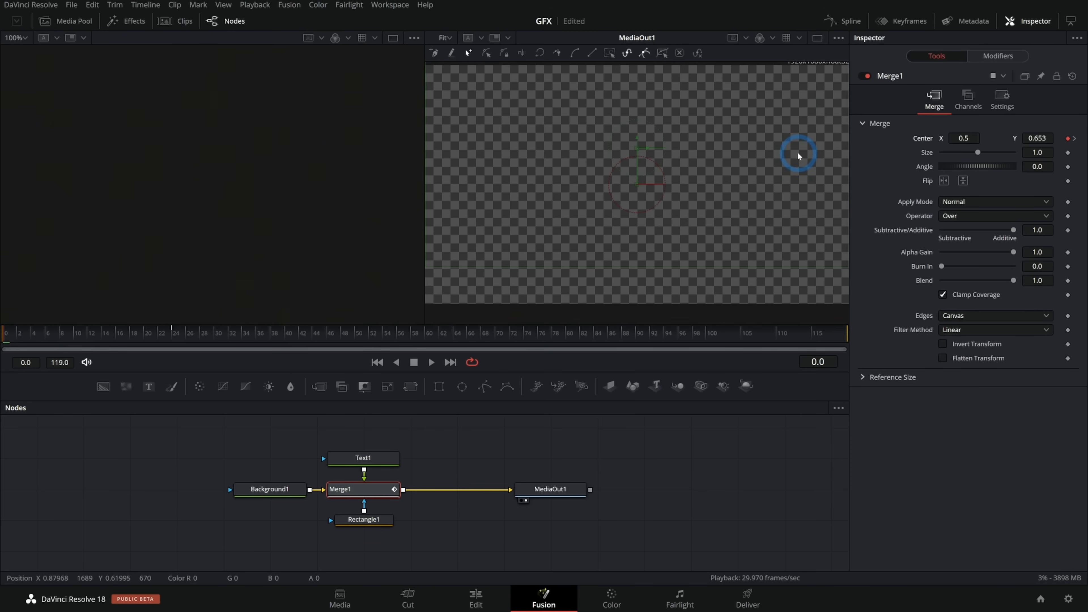
mouse_move(44, 337)
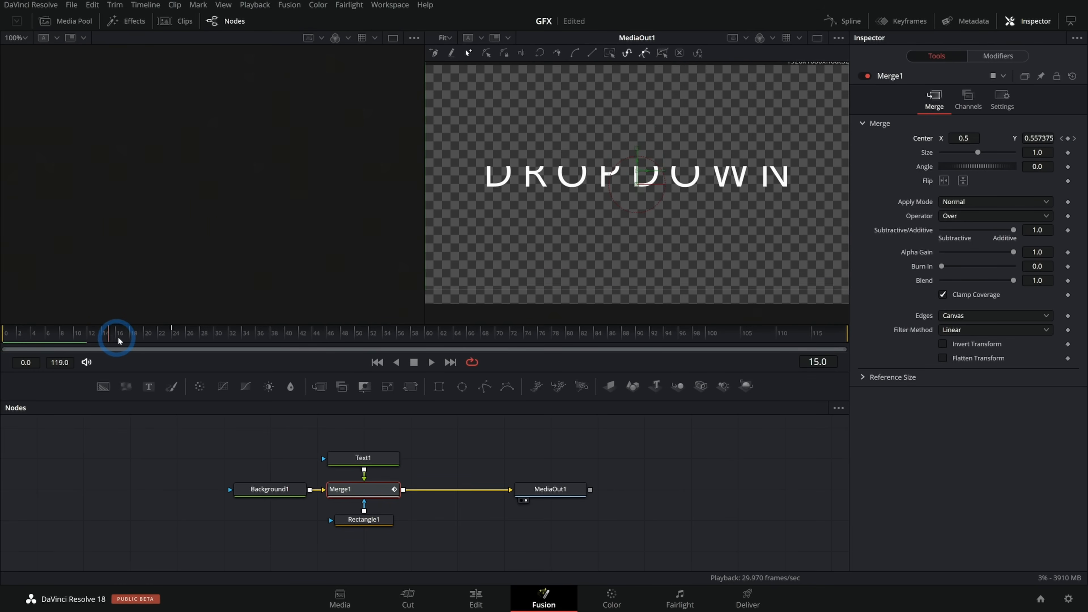
Play back the DROPDOWN drop-in animation to preview it, then stop.
left_click(430, 362)
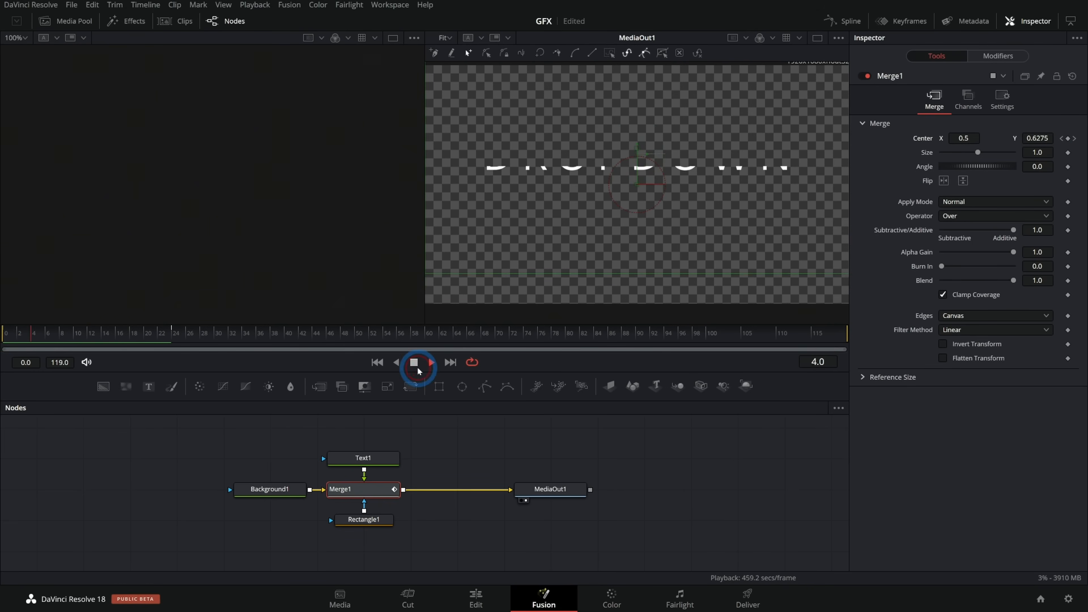
left_click(415, 365)
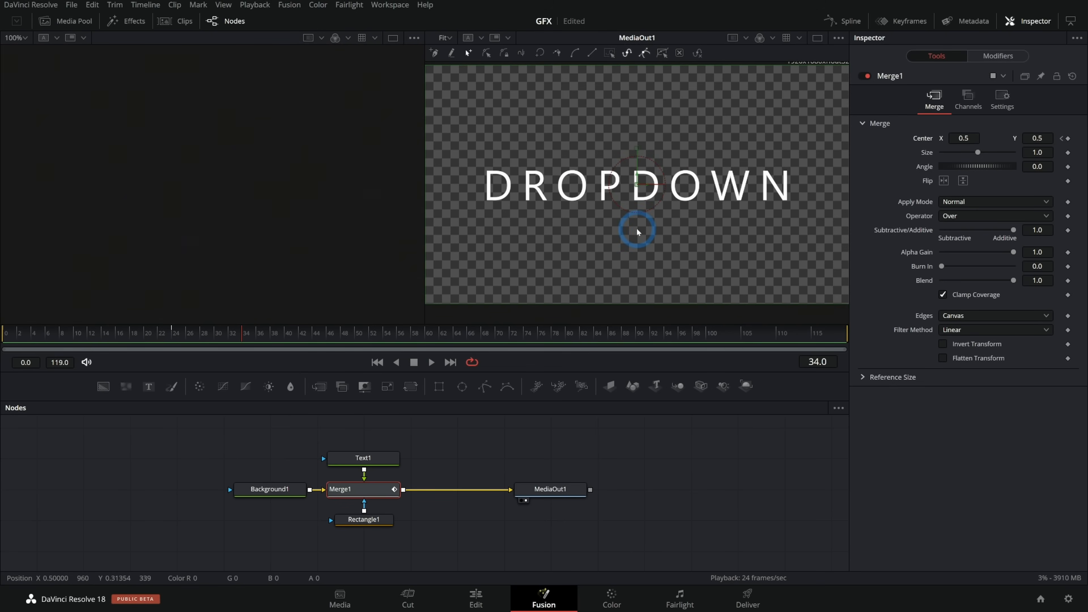
mouse_move(810, 205)
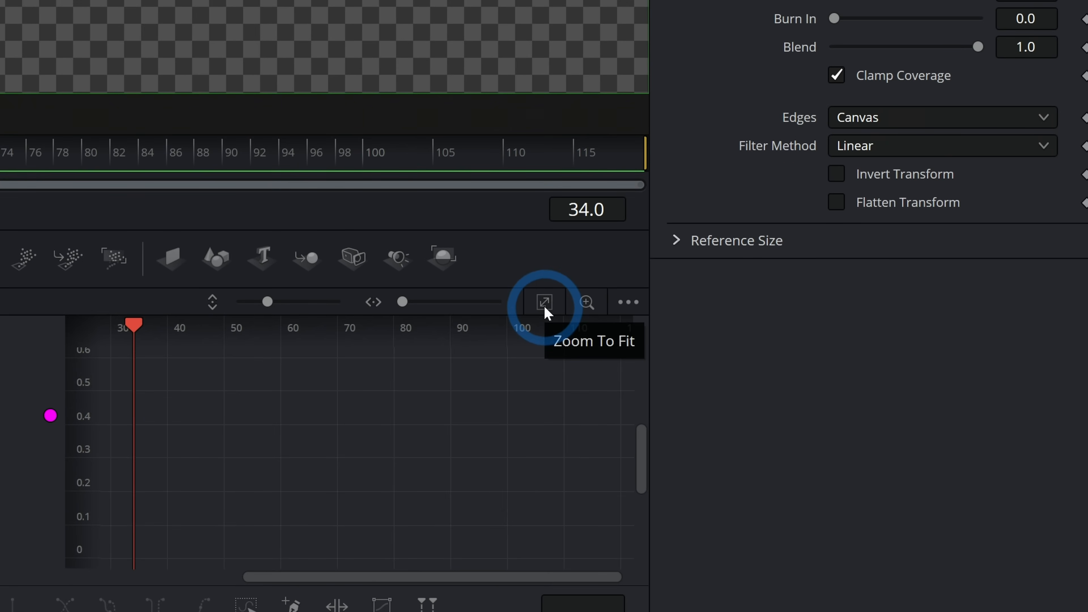
Zoom the Spline editor to fit the Center keyframe curve for easing adjustments.
left_click(543, 302)
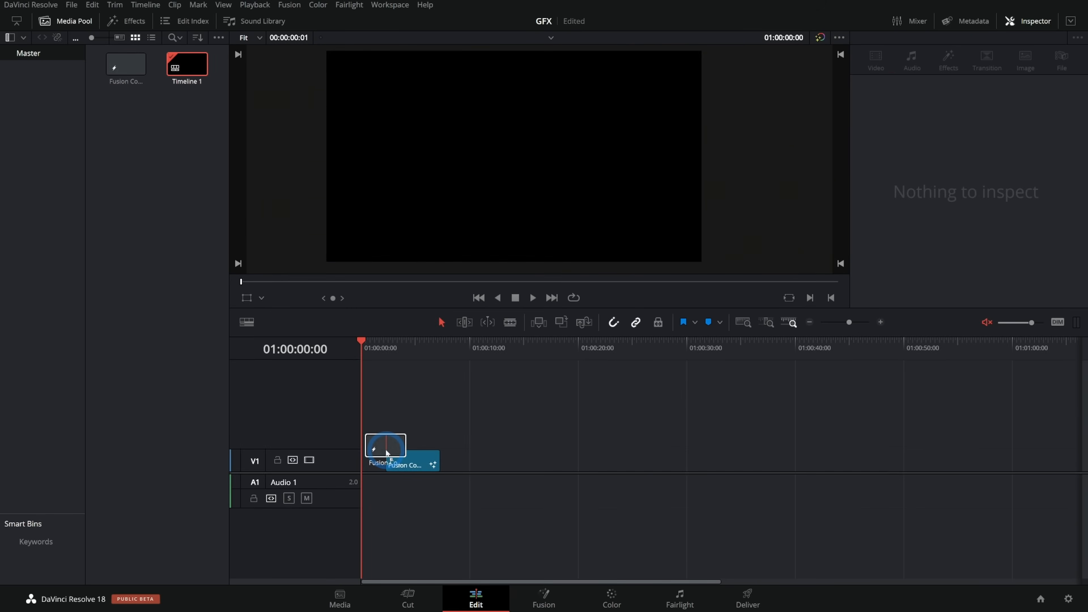
Drop the new Fusion Composition onto track V1 after the first title.
left_click(385, 448)
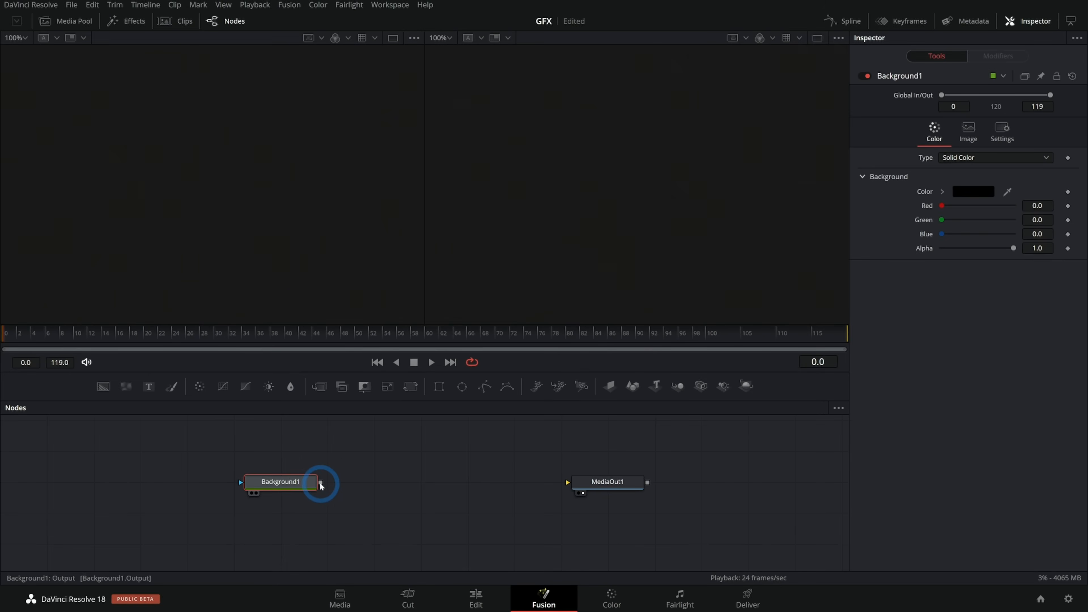
Connect Background1 to MediaOut1, add a CENTER REVEAL Text+ node and enlarge it.
left_click_drag(321, 482, 569, 482)
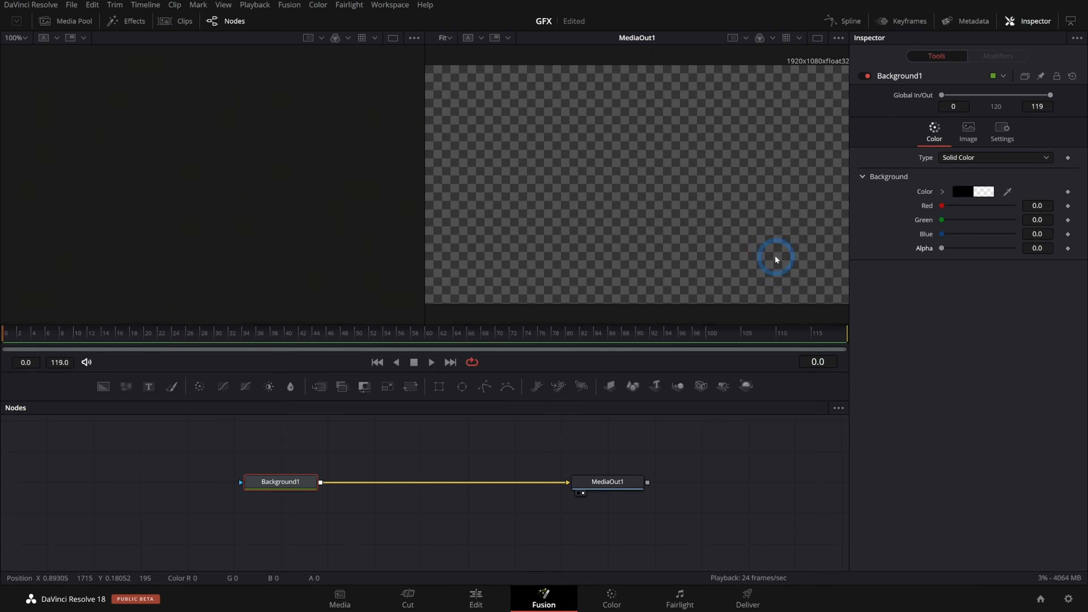
mouse_move(571, 213)
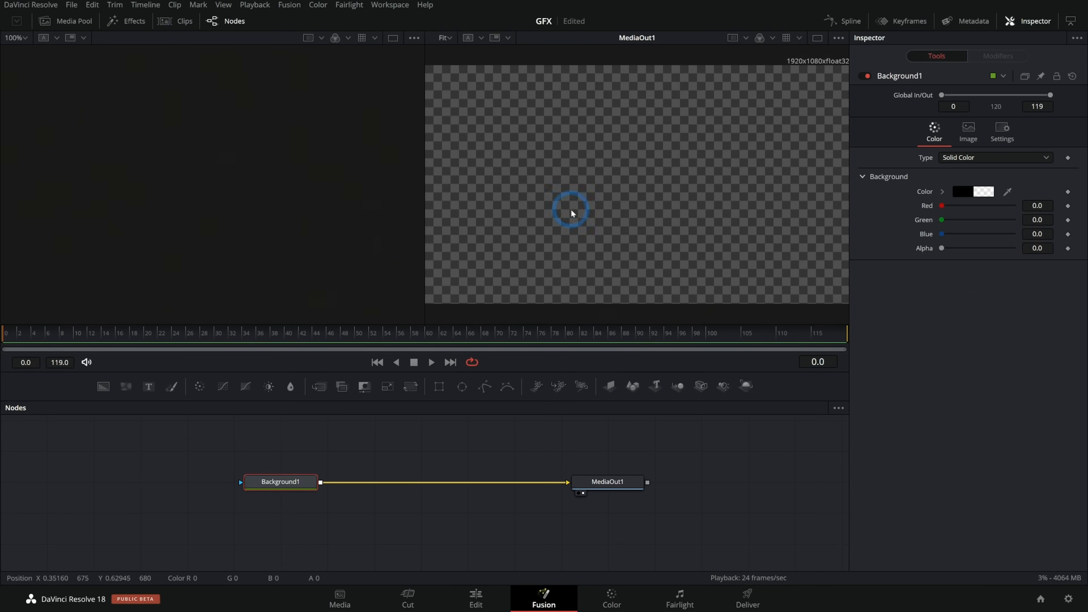
mouse_move(617, 220)
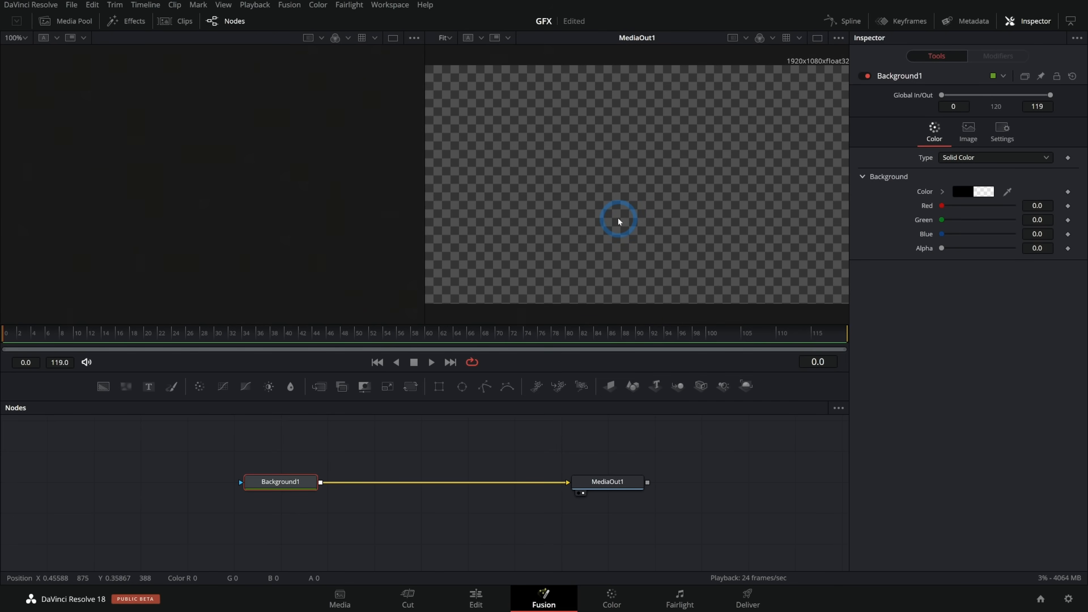
mouse_move(673, 236)
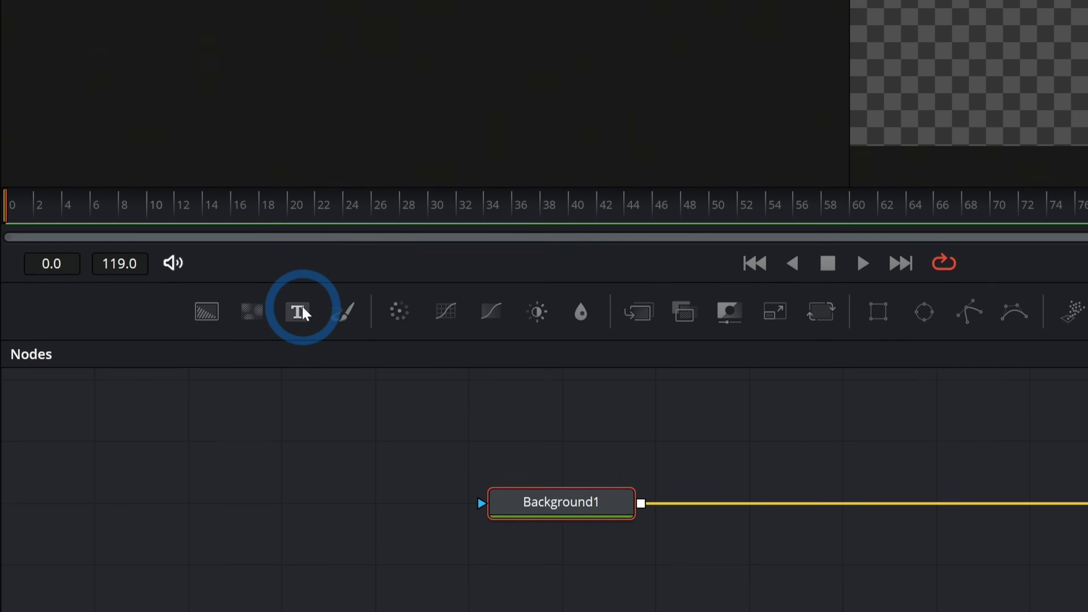
left_click(297, 312)
type("CENTER REVEAL")
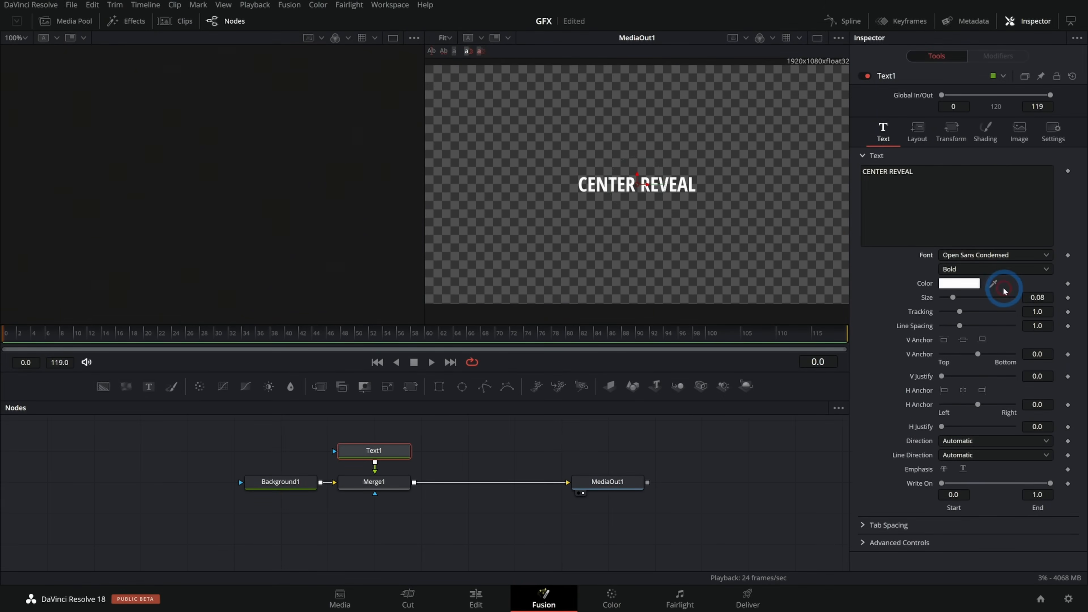
left_click_drag(956, 297, 965, 297)
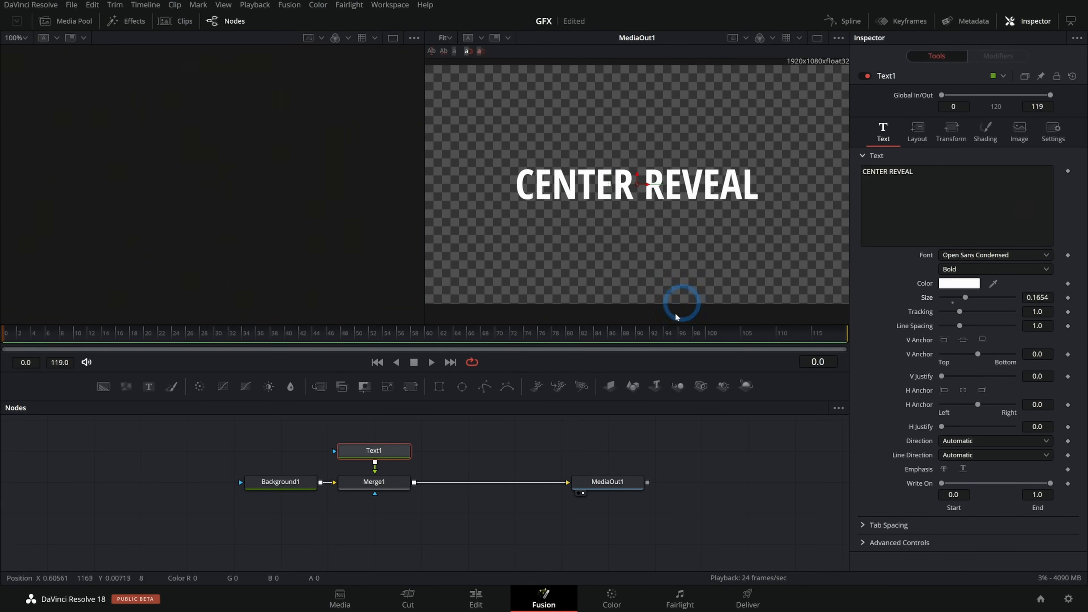
mouse_move(742, 158)
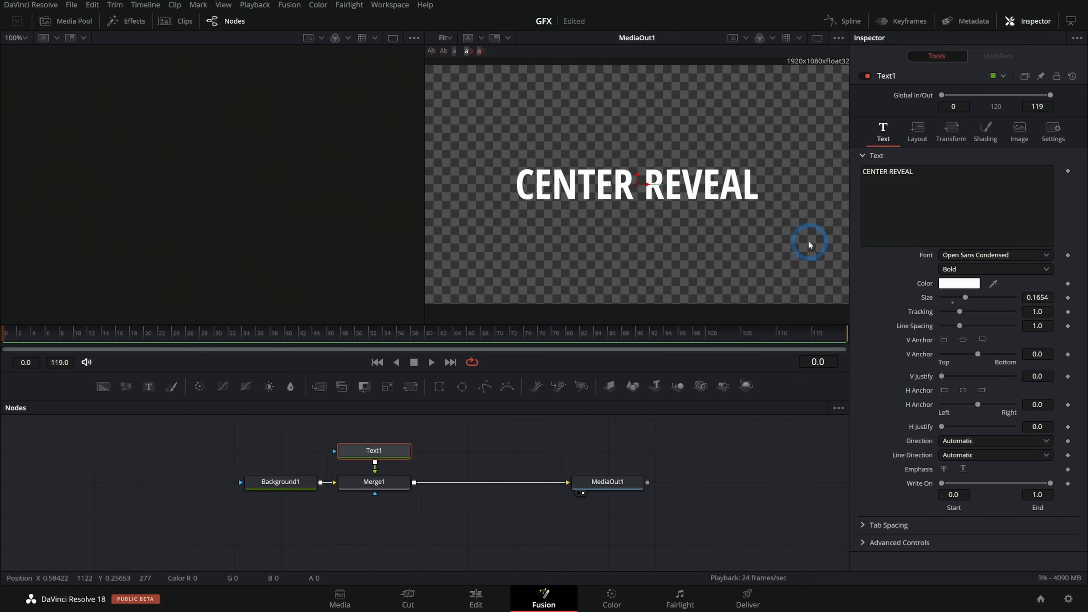
mouse_move(523, 364)
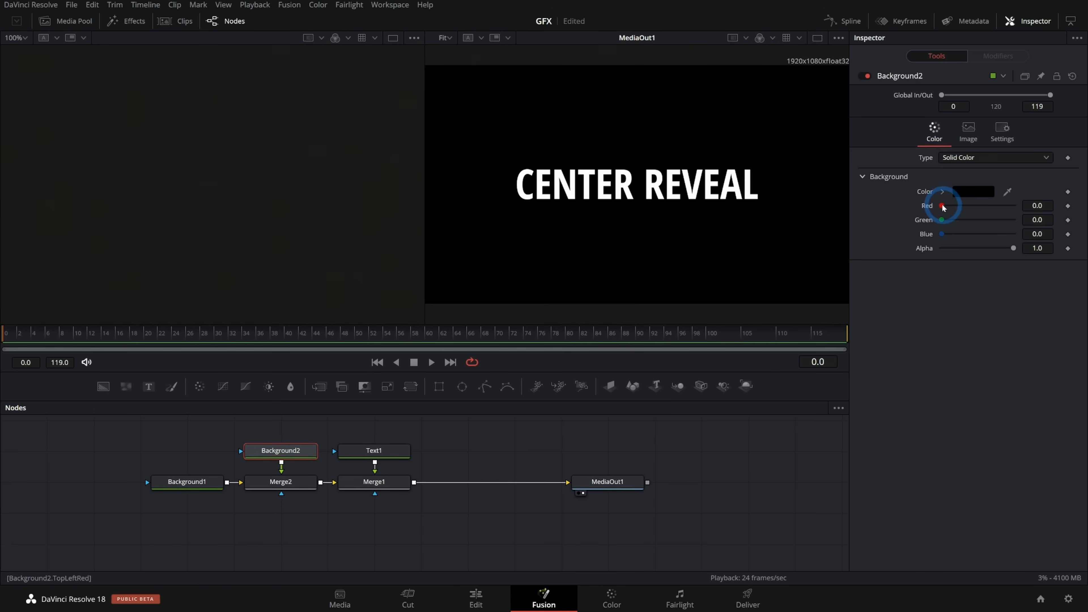
Tint Background2 dark red and view the box composited behind CENTER REVEAL.
left_click_drag(942, 205, 960, 205)
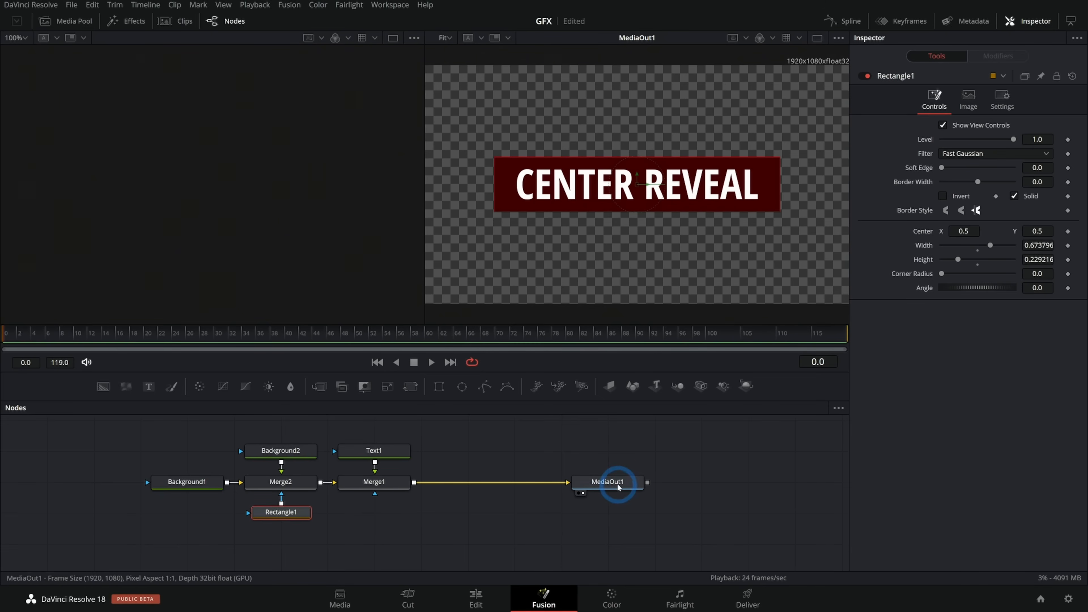
left_click(607, 482)
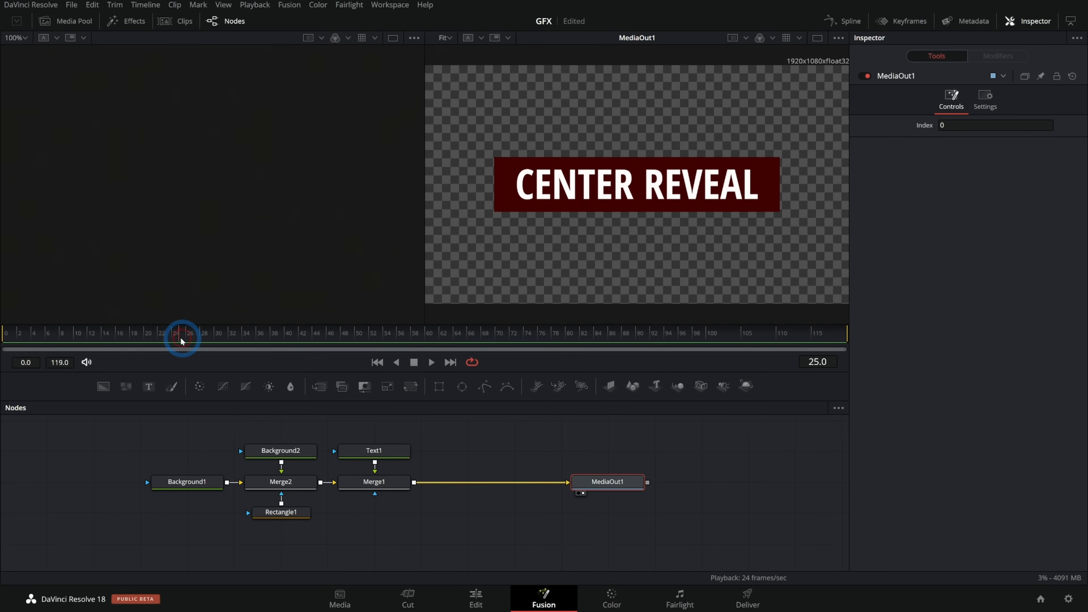
Keyframe Rectangle1 Width at about 0.661 on the end frame and 0 early on.
left_click(281, 512)
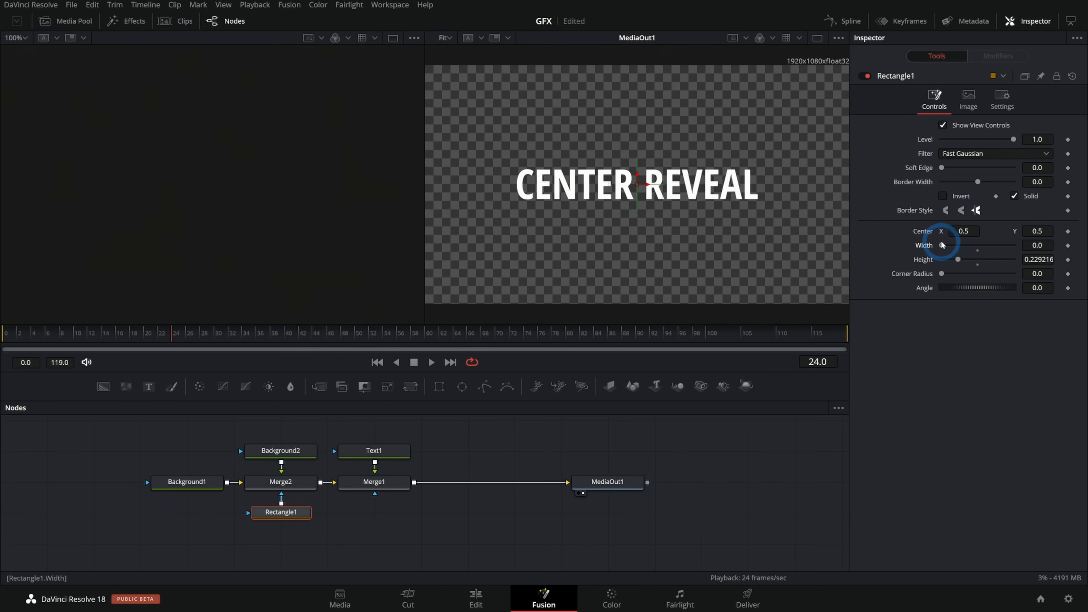
left_click_drag(958, 245, 993, 245)
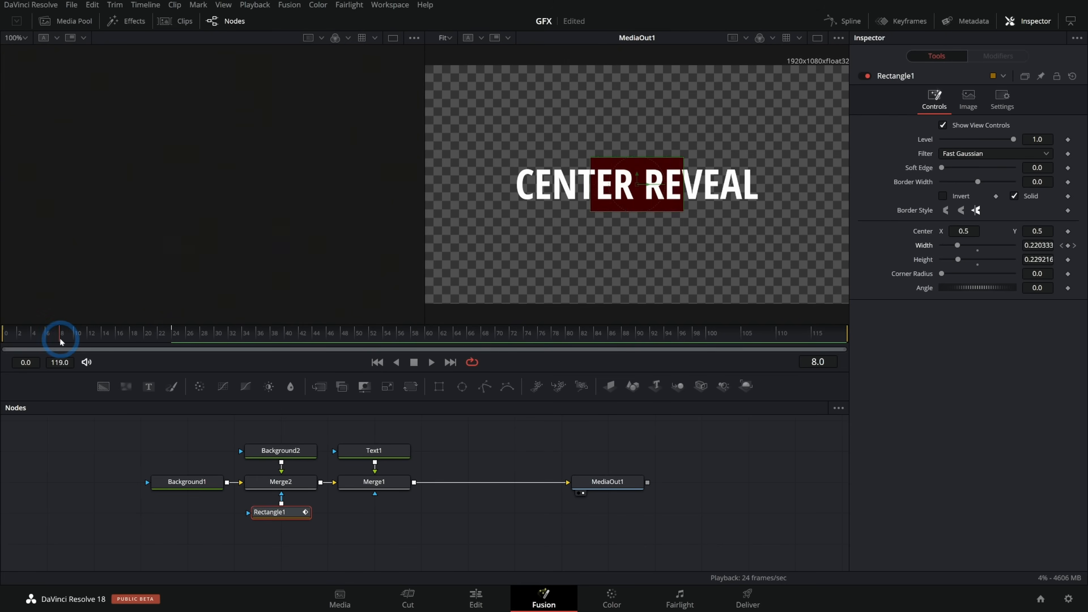
left_click(148, 333)
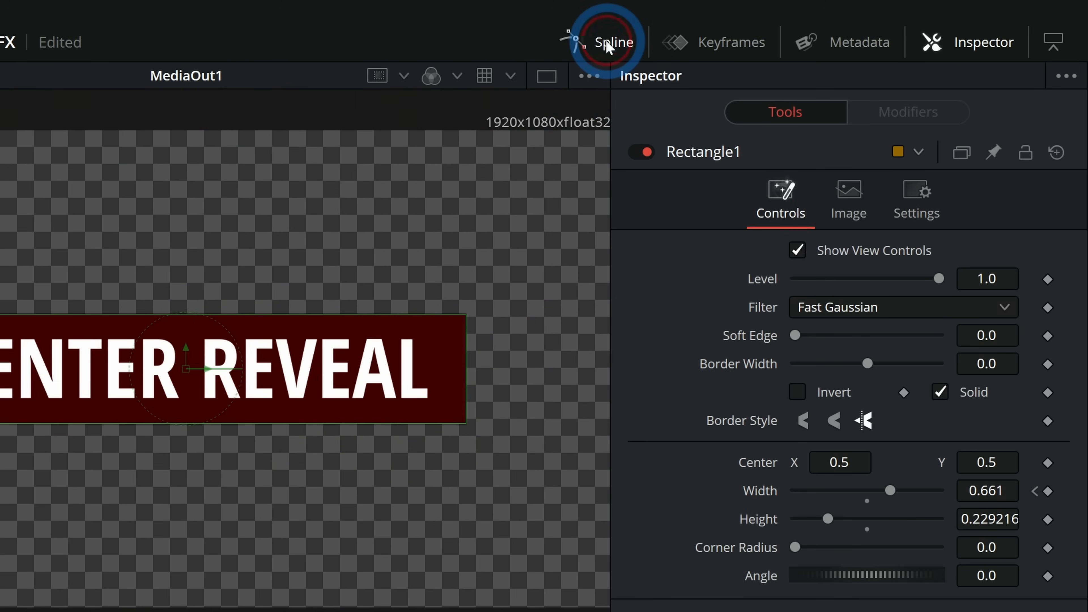
Check the width curve in the Spline panel and scrub the start of the box reveal.
left_click(612, 41)
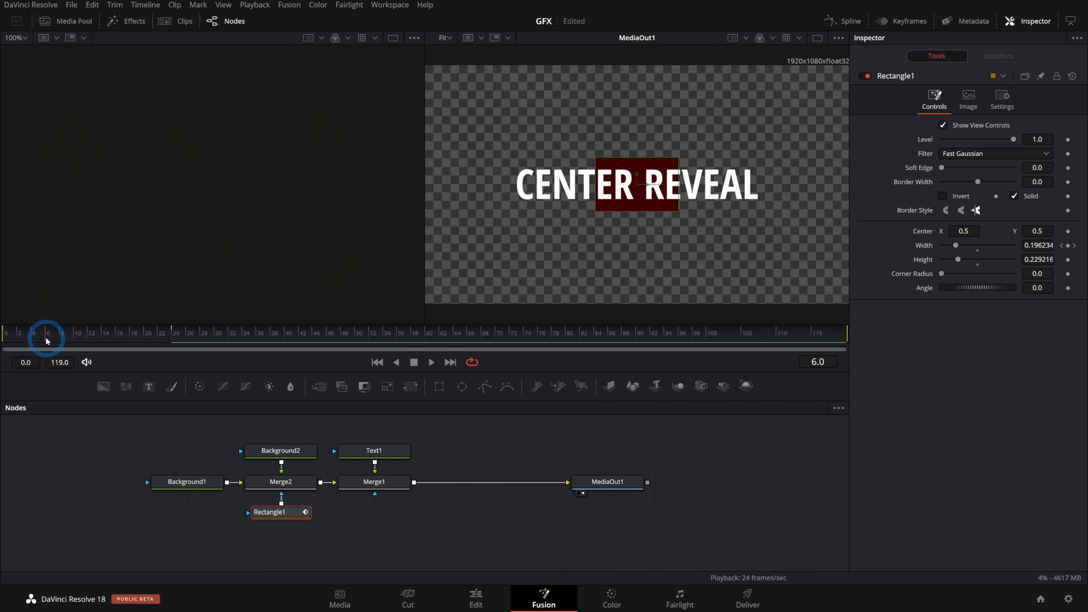
left_click_drag(47, 332, 78, 333)
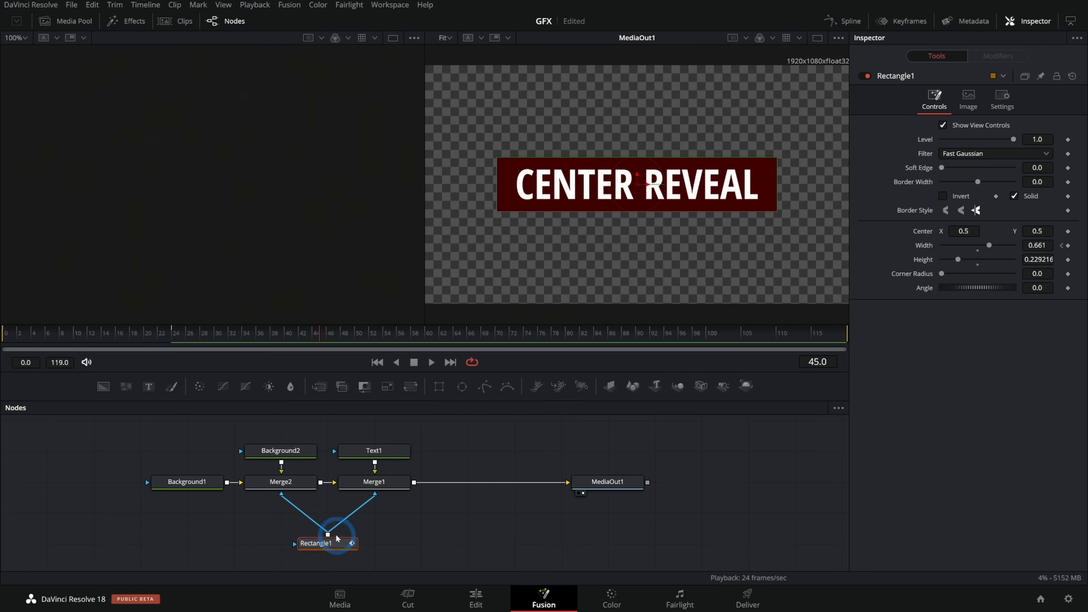
Connect Rectangle1's mask output to Merge1 as well so text and box reveal together.
left_click(413, 361)
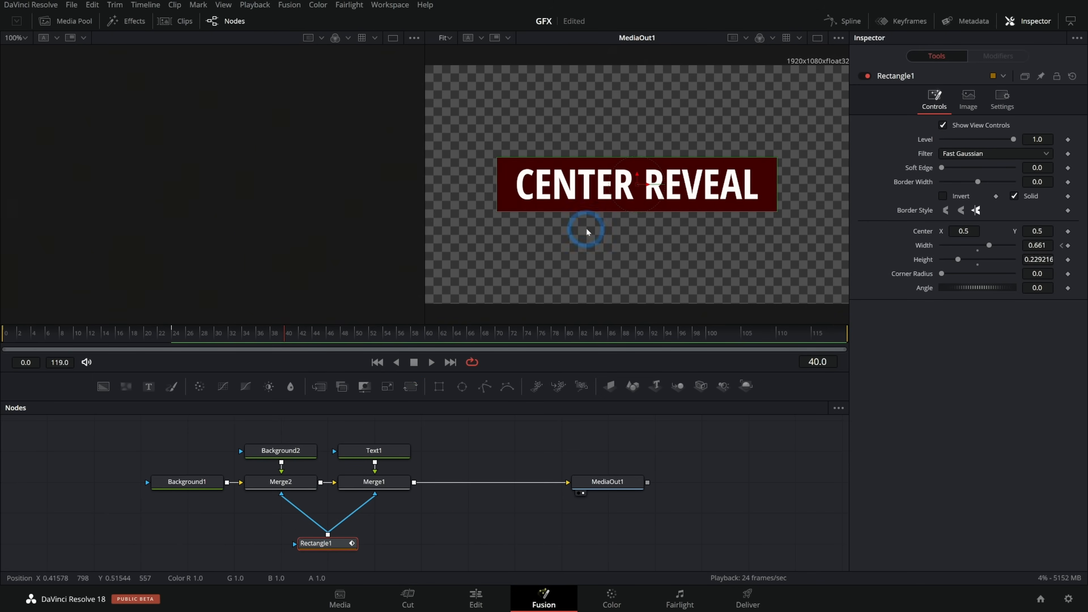
left_click(476, 599)
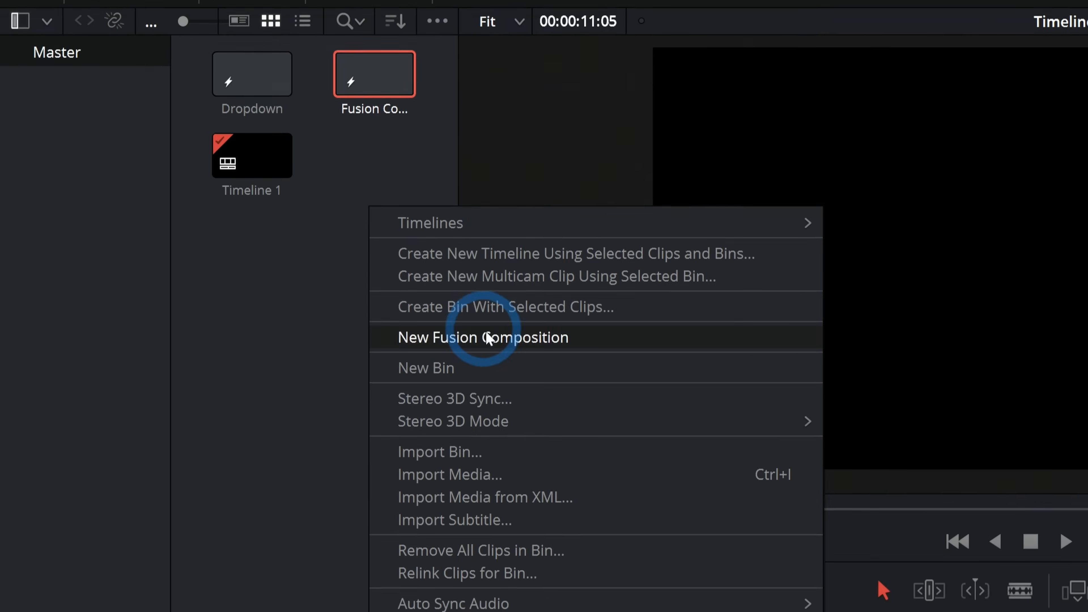
Create and open the Smash composition with a background and a SMASH Text+ node.
left_click(482, 337)
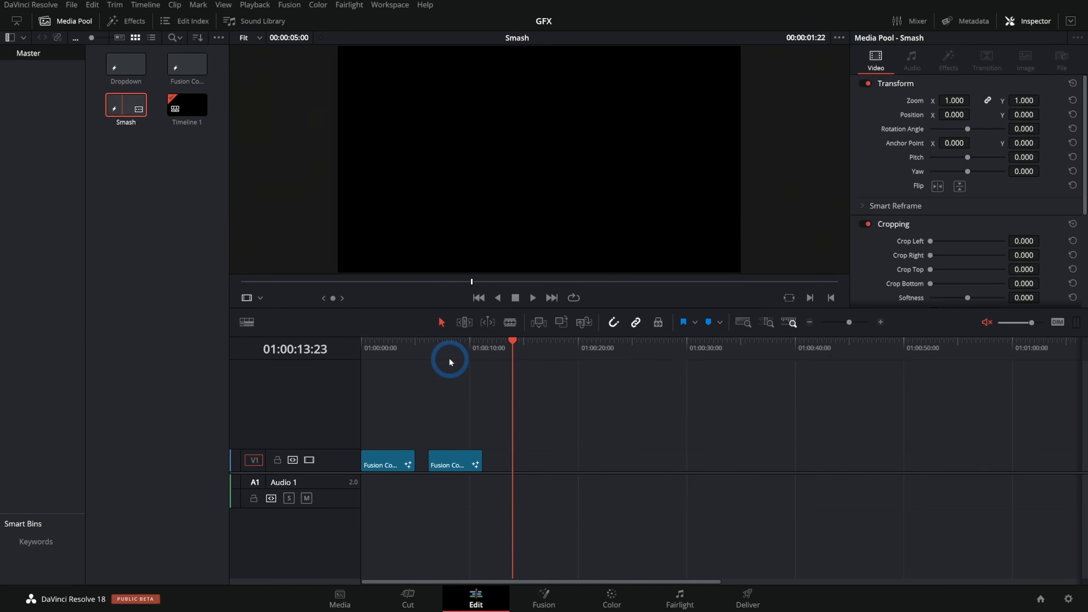
left_click(543, 598)
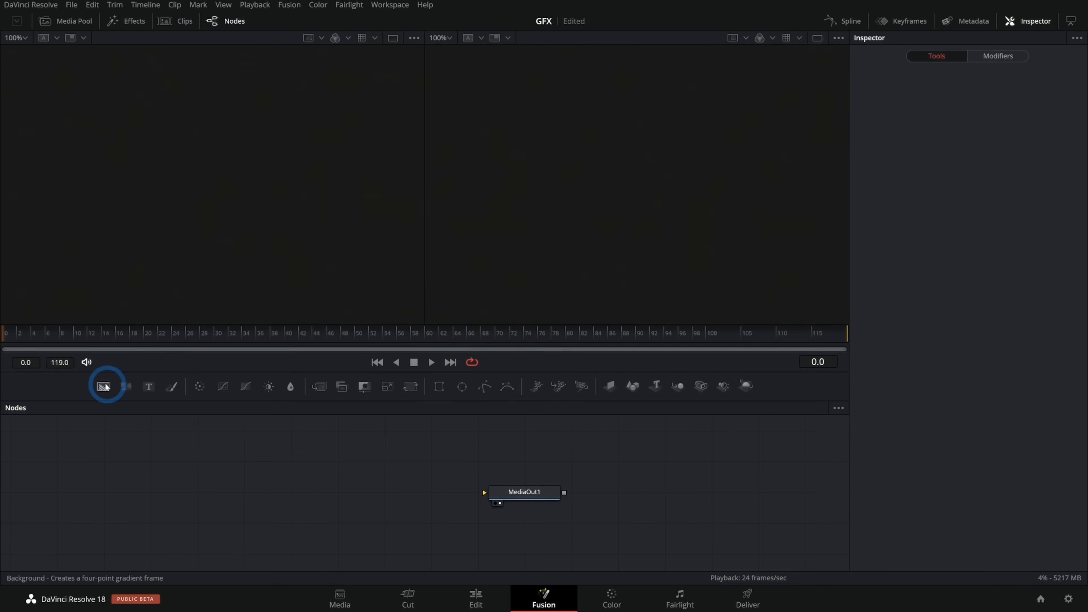
left_click(102, 387)
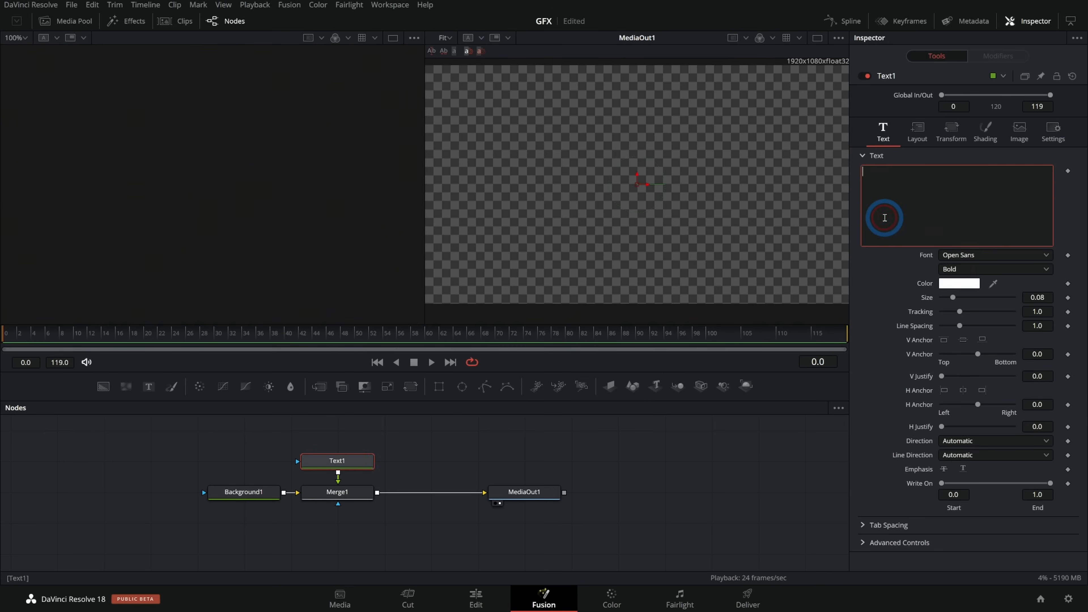
left_click(993, 255)
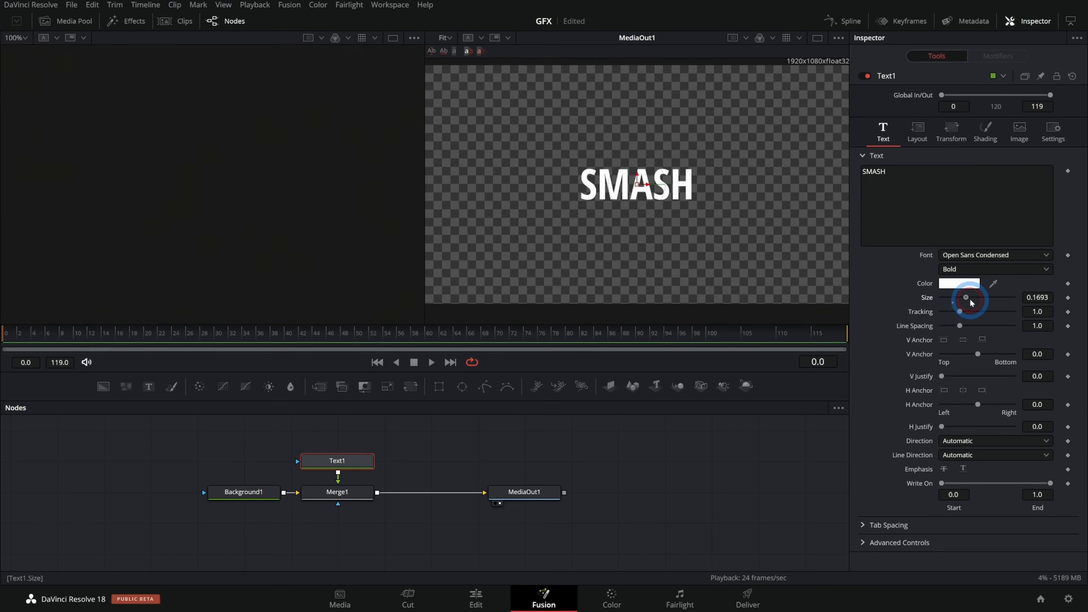
Double the SMASH text Size from about 0.17 to 0.34 and add a Transform node.
left_click_drag(965, 297, 984, 297)
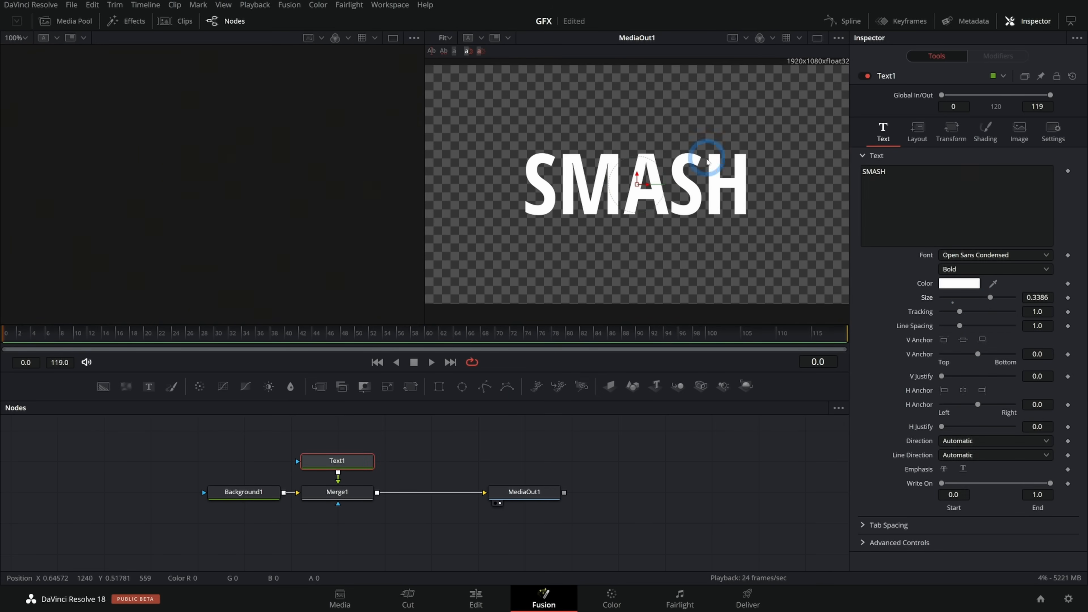
left_click_drag(708, 157, 642, 184)
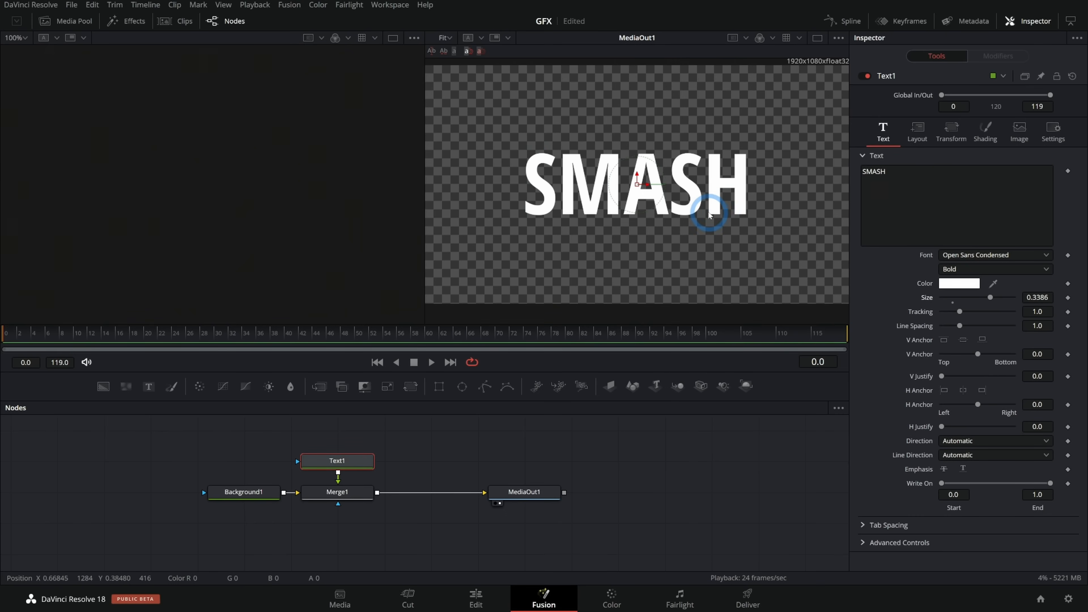
left_click(77, 333)
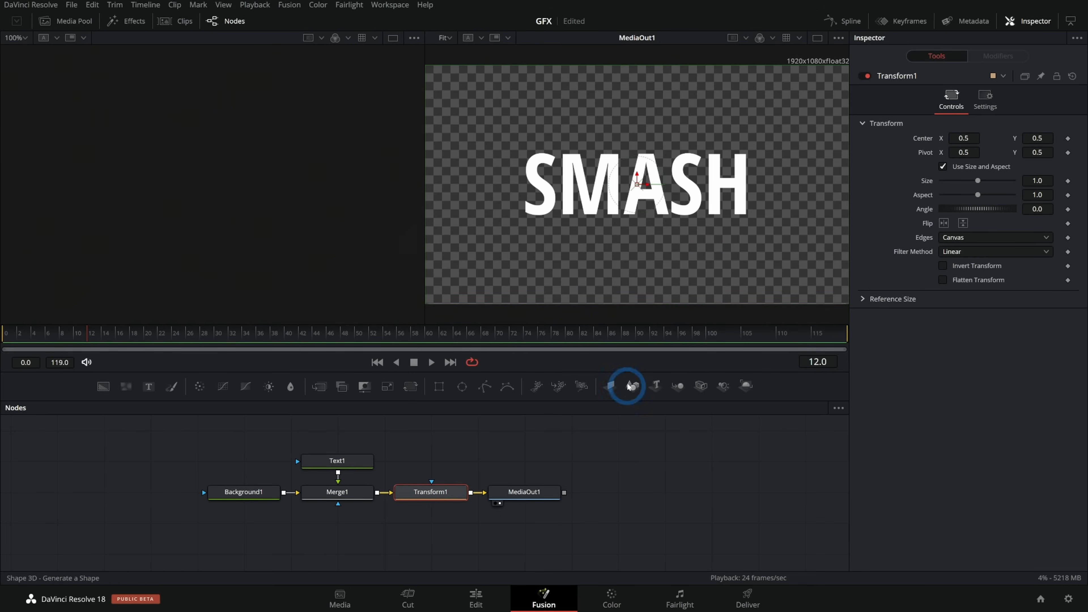
mouse_move(517, 445)
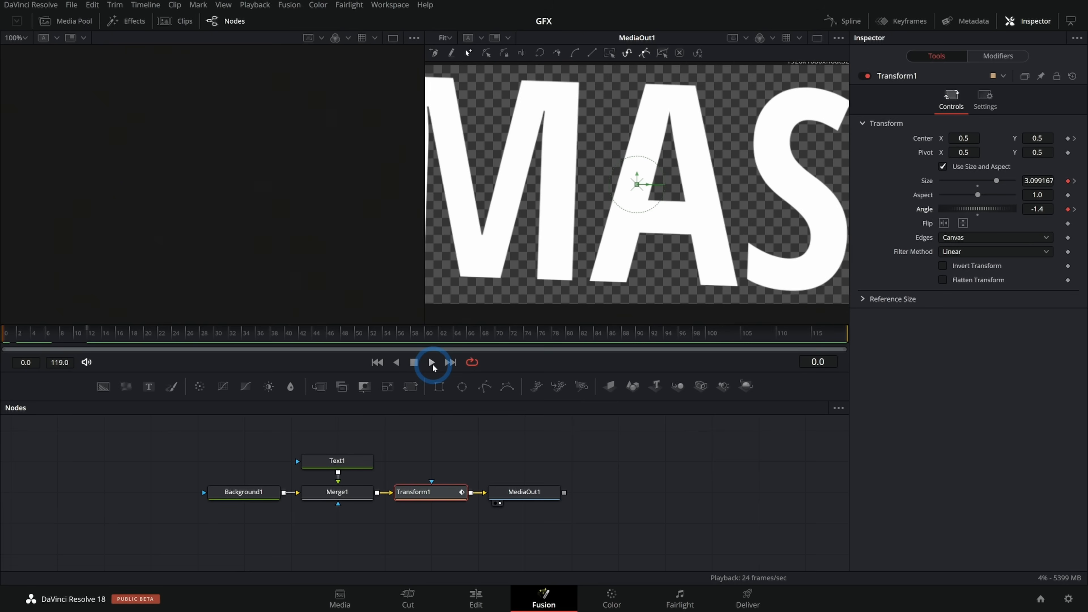
Preview the SMASH slam-in and check its settled, tilted pose at frame 10.
left_click(431, 361)
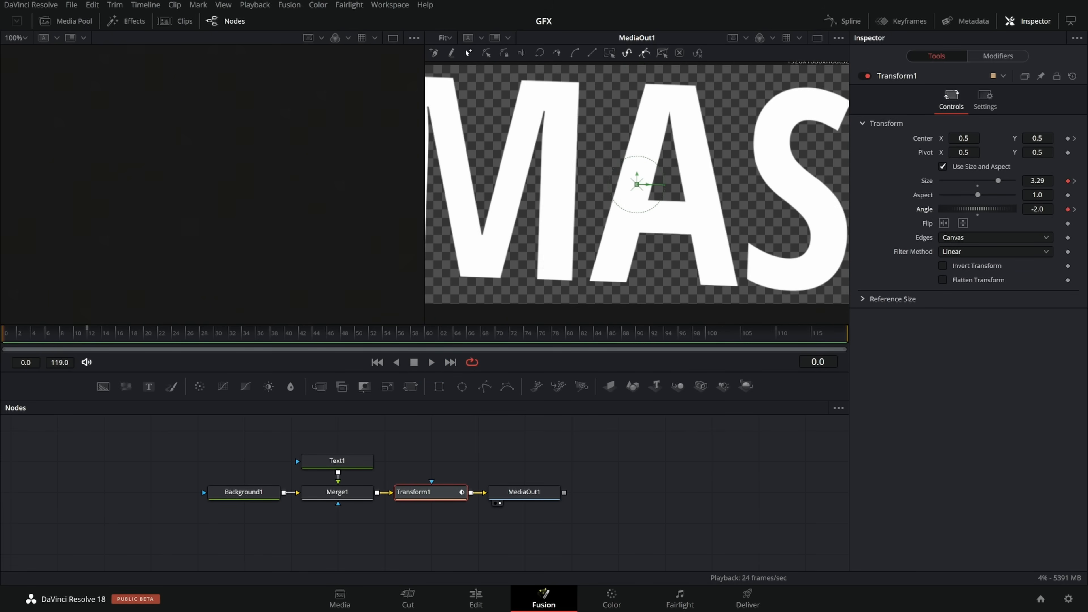
left_click(73, 335)
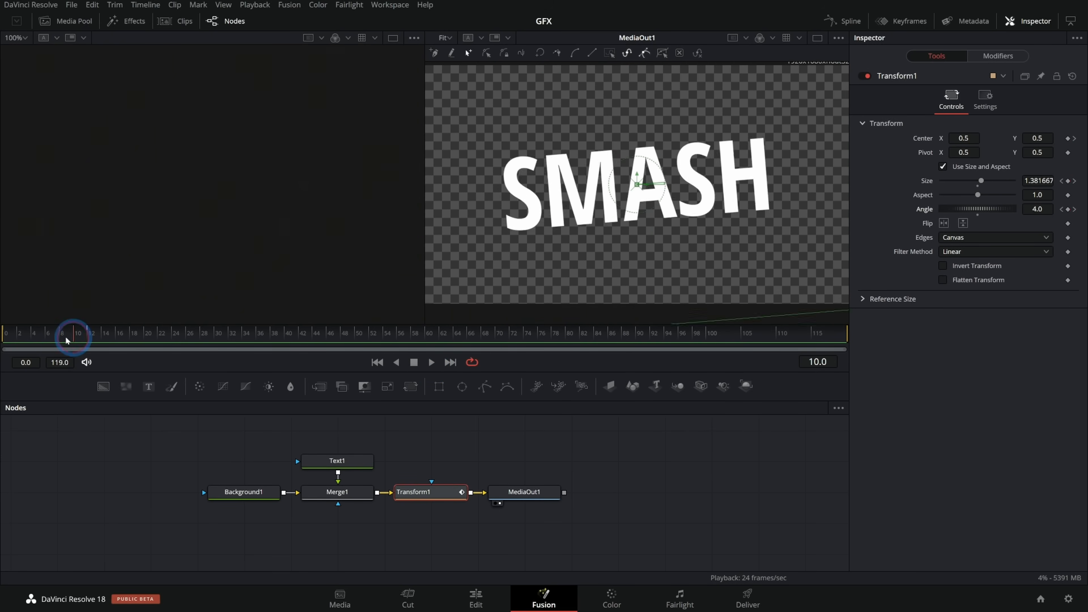
left_click(430, 362)
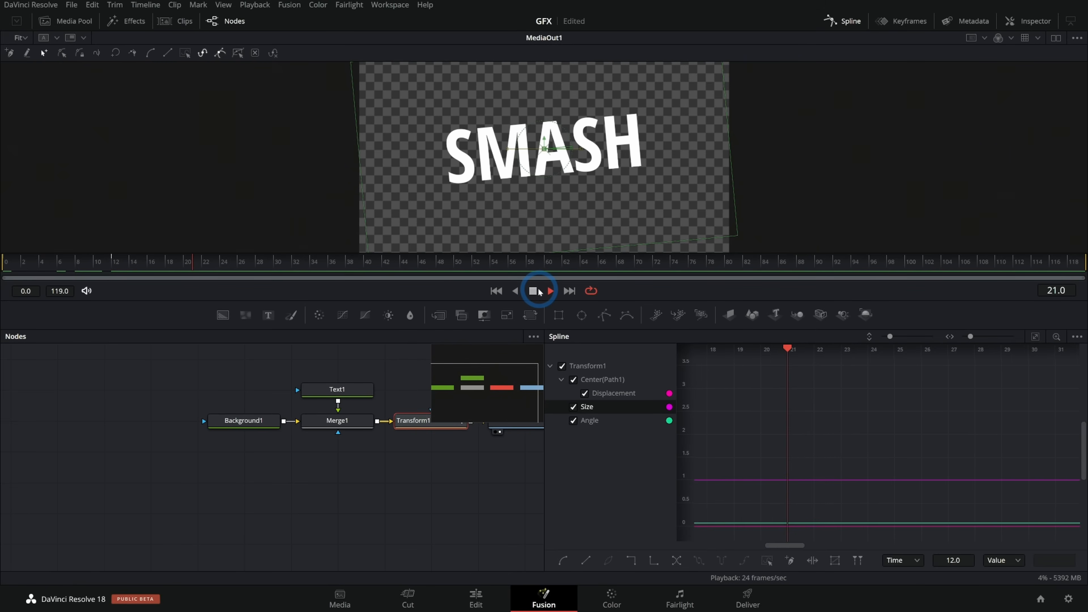
Replay the title, then isolate the Size curve in the Spline editor.
left_click(532, 290)
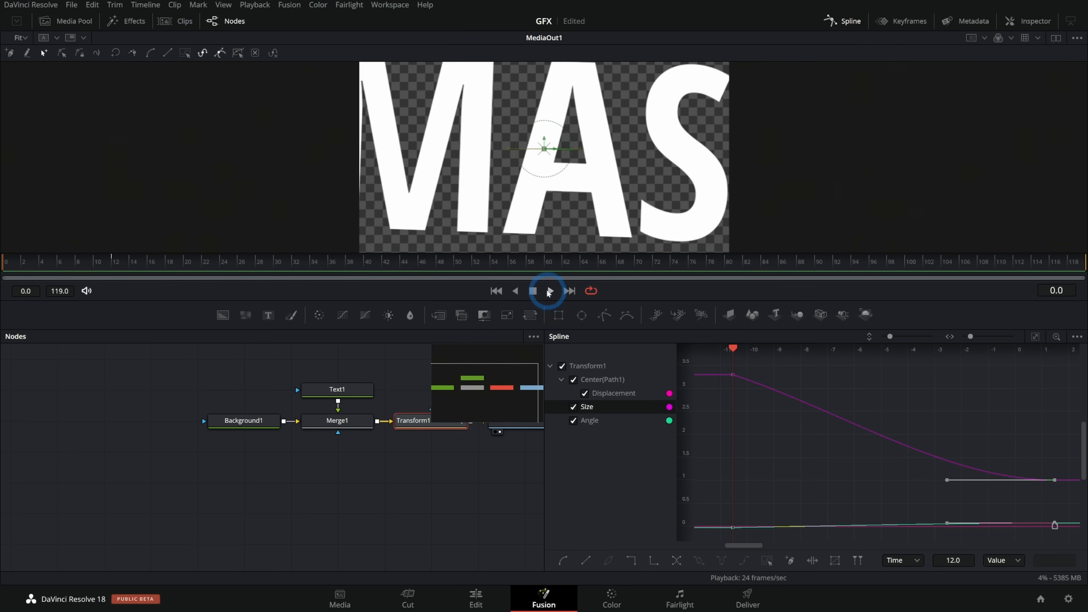
left_click(548, 290)
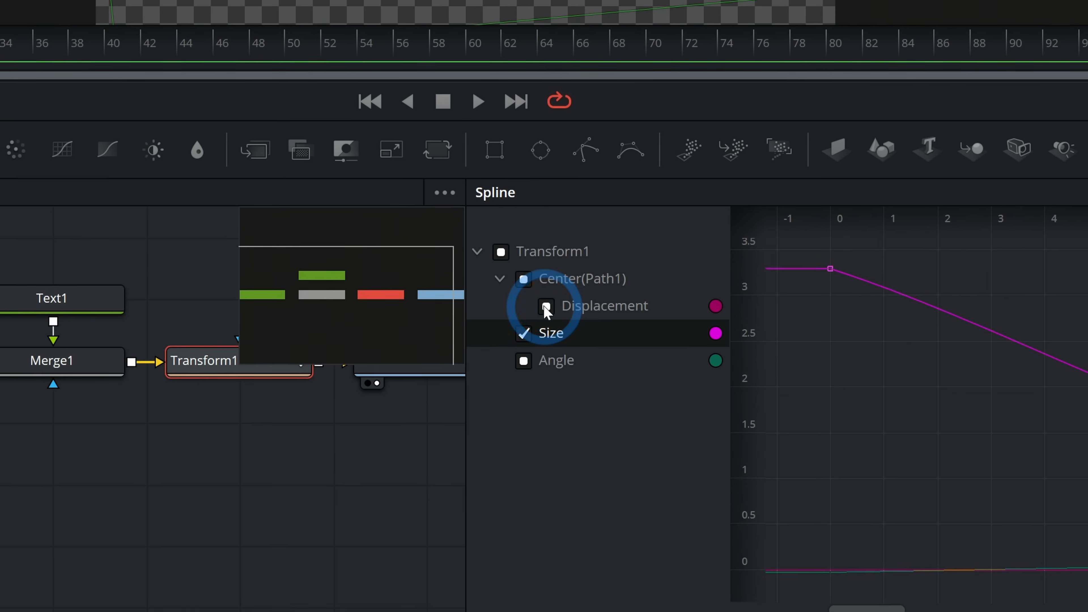
left_click(523, 332)
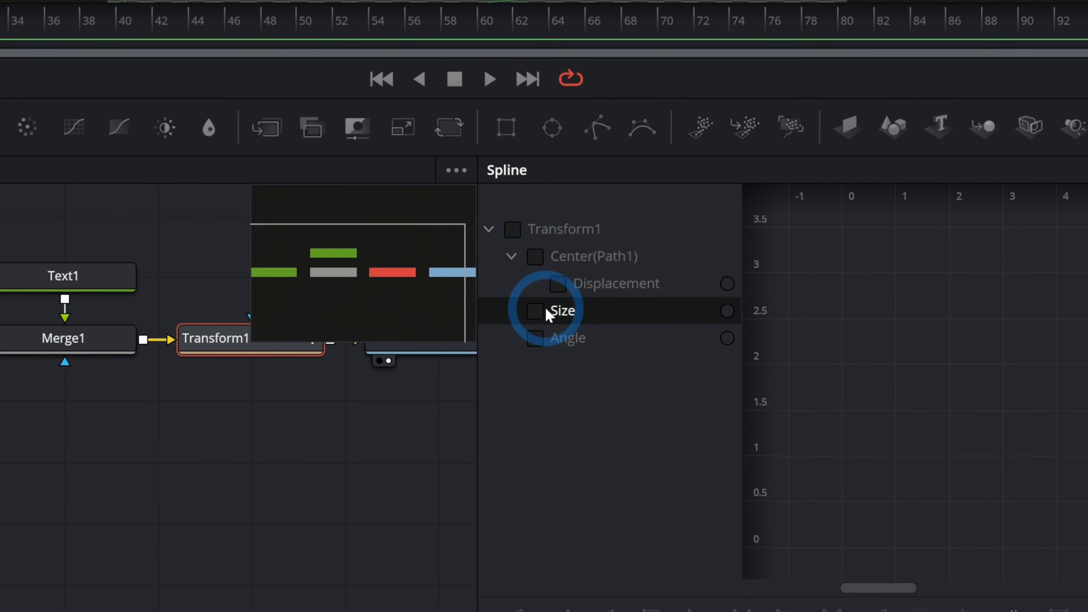
left_click(537, 310)
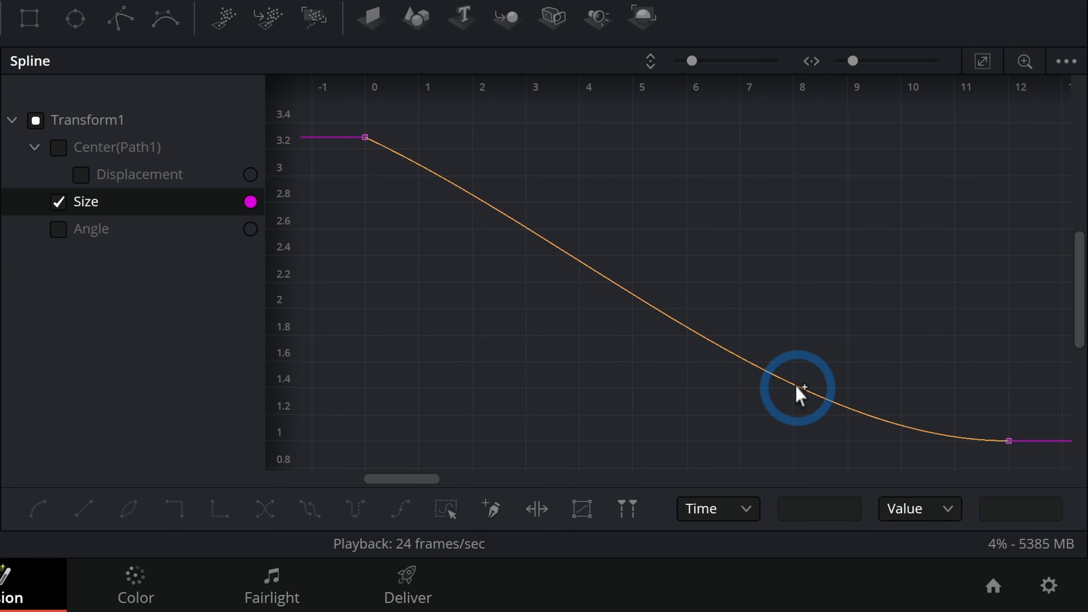
Add size keyframes at frames 7 and 9, dropping frame 7 below 1 for an undershoot.
left_click(804, 387)
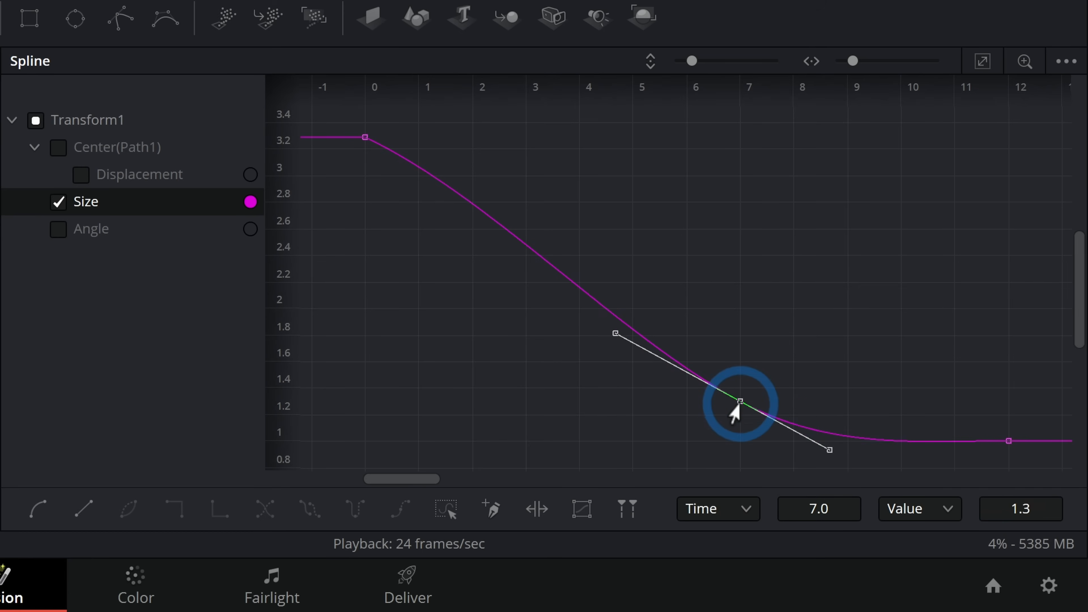
left_click_drag(739, 401, 739, 439)
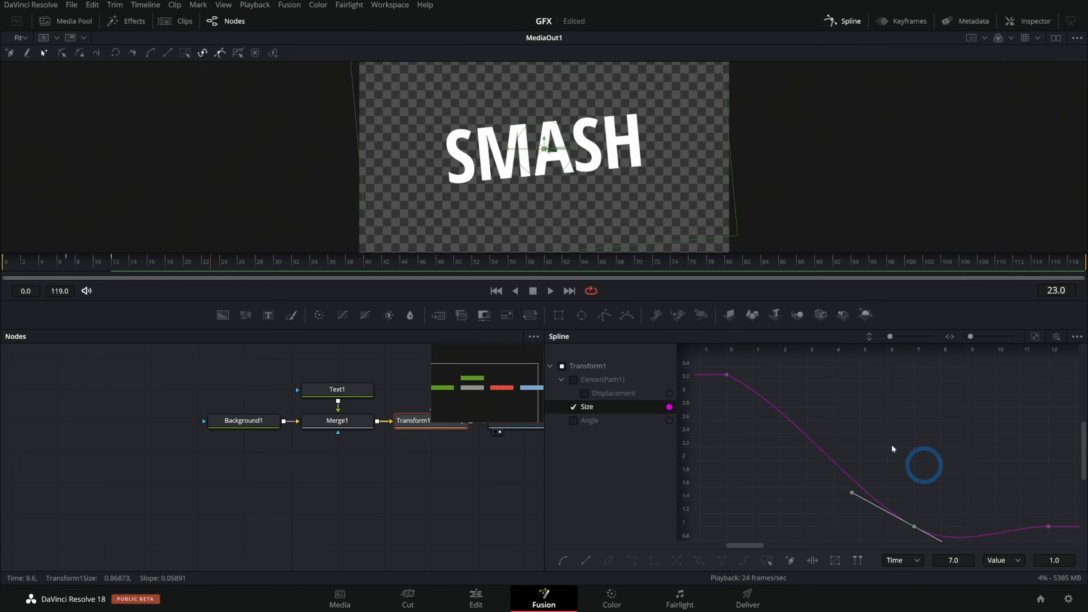
left_click(115, 254)
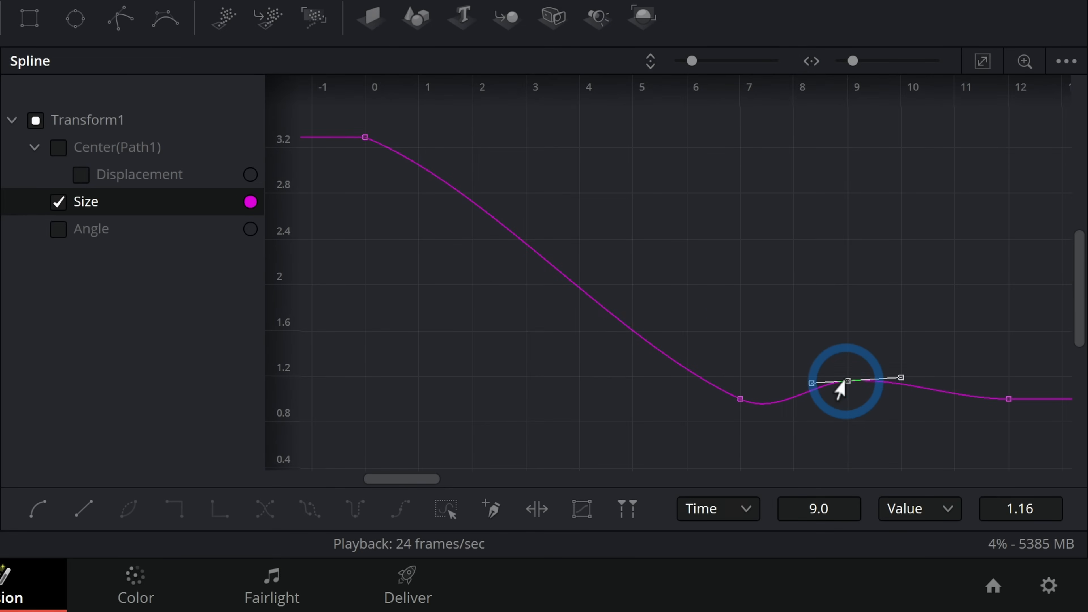
Raise the frame-9 size keyframe above 1 and smooth the Bezier curve around the first dip.
left_click_drag(844, 382, 1013, 397)
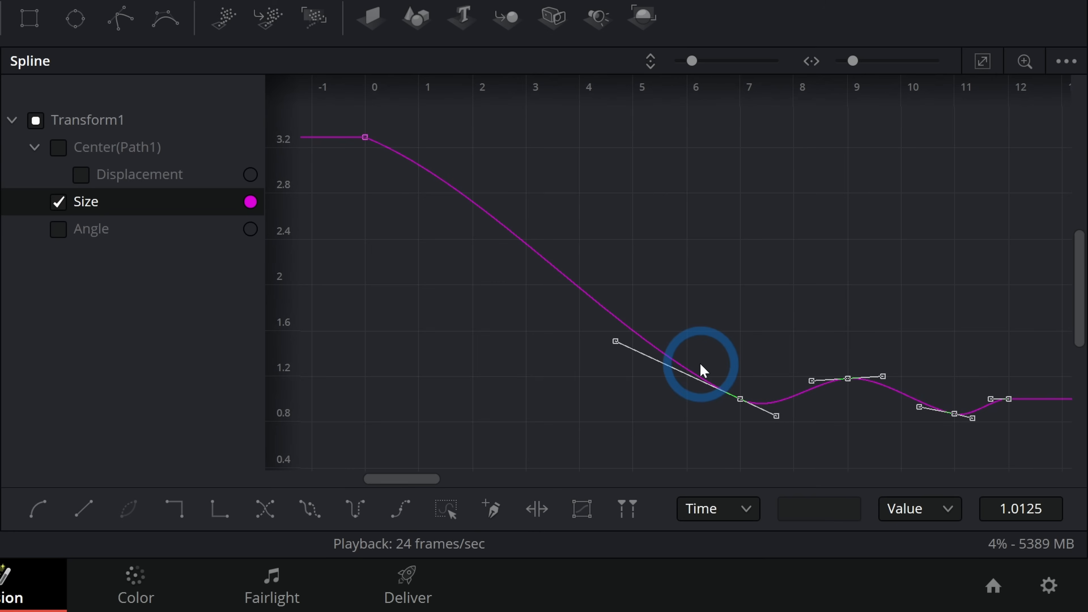
left_click_drag(701, 367, 999, 402)
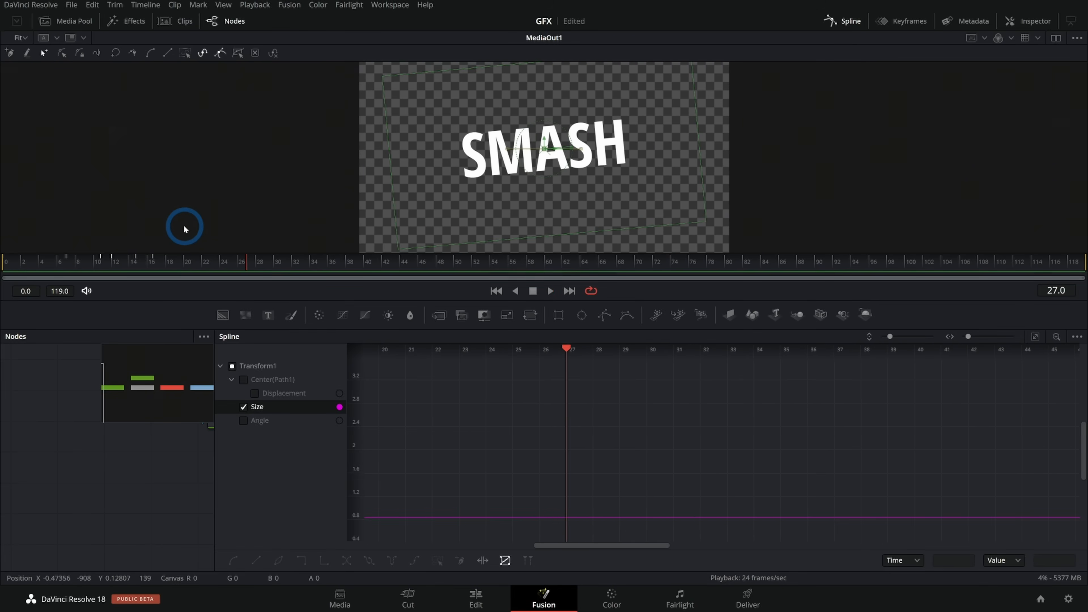
Play the finished bouncing title in Fusion and close the Spline panel.
left_click(550, 290)
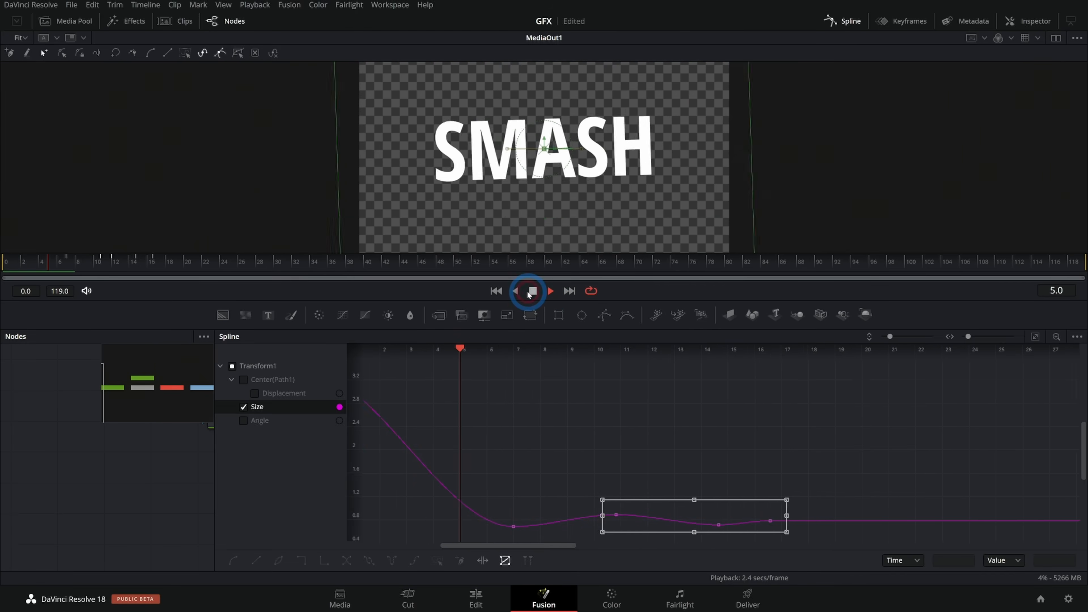
left_click(530, 290)
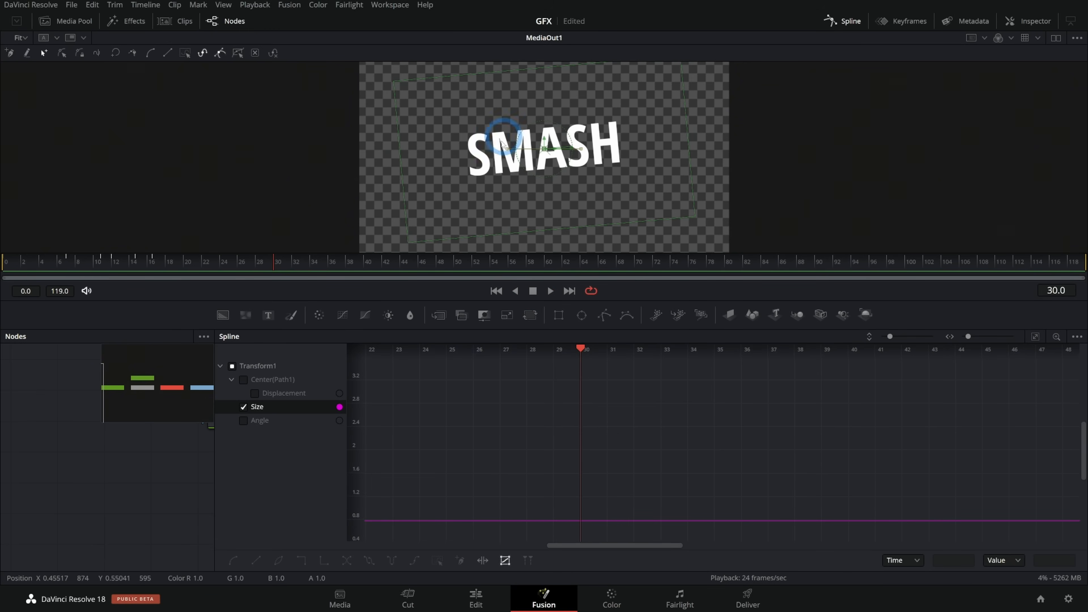
left_click(850, 21)
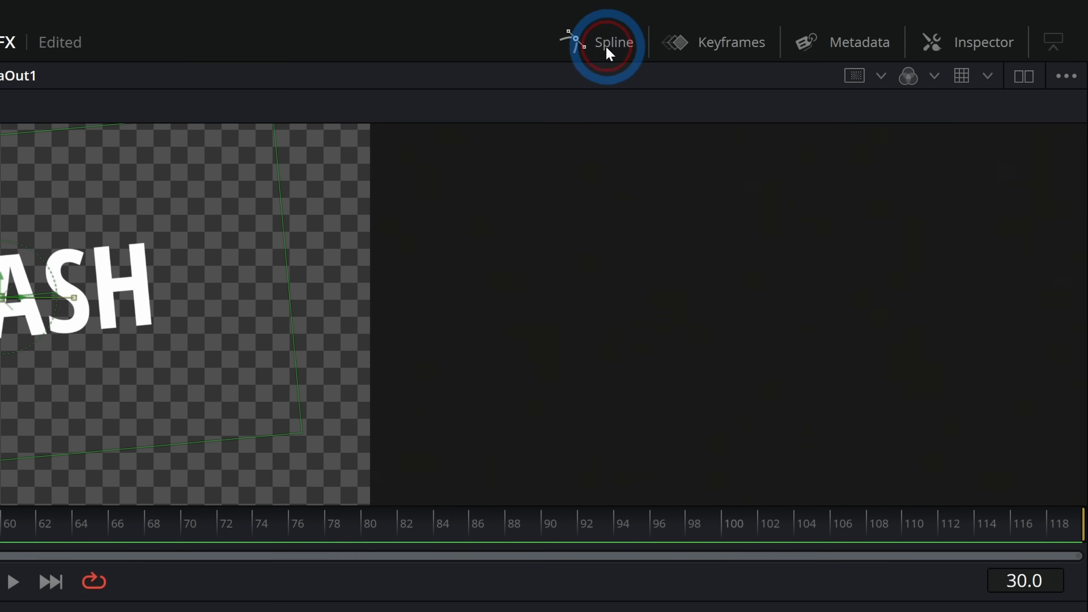
left_click(476, 597)
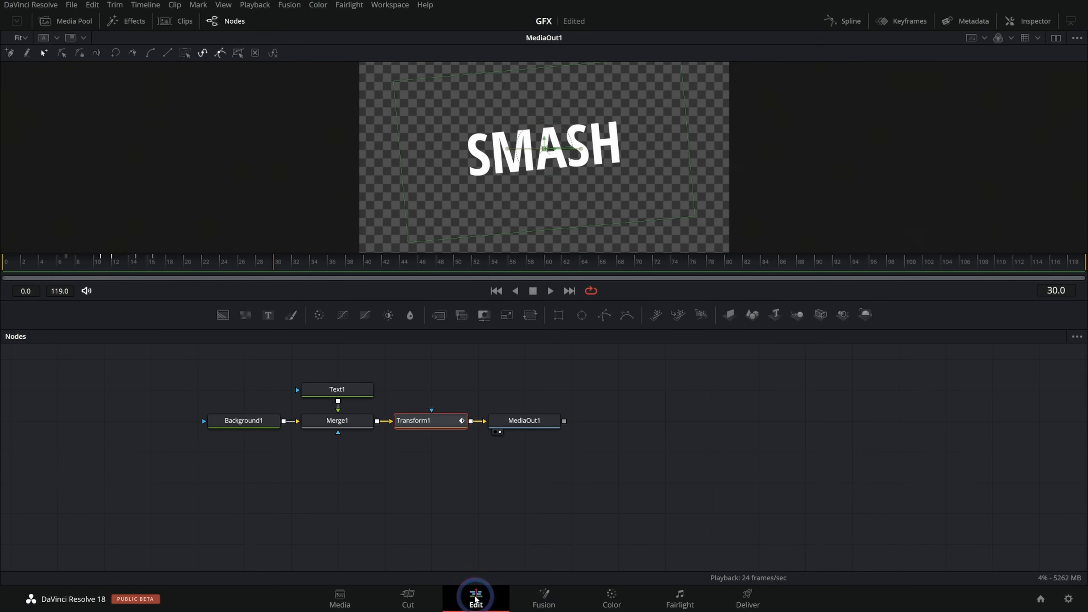
Return to the Edit page and play the Smash clip on the V1 timeline.
left_click(476, 598)
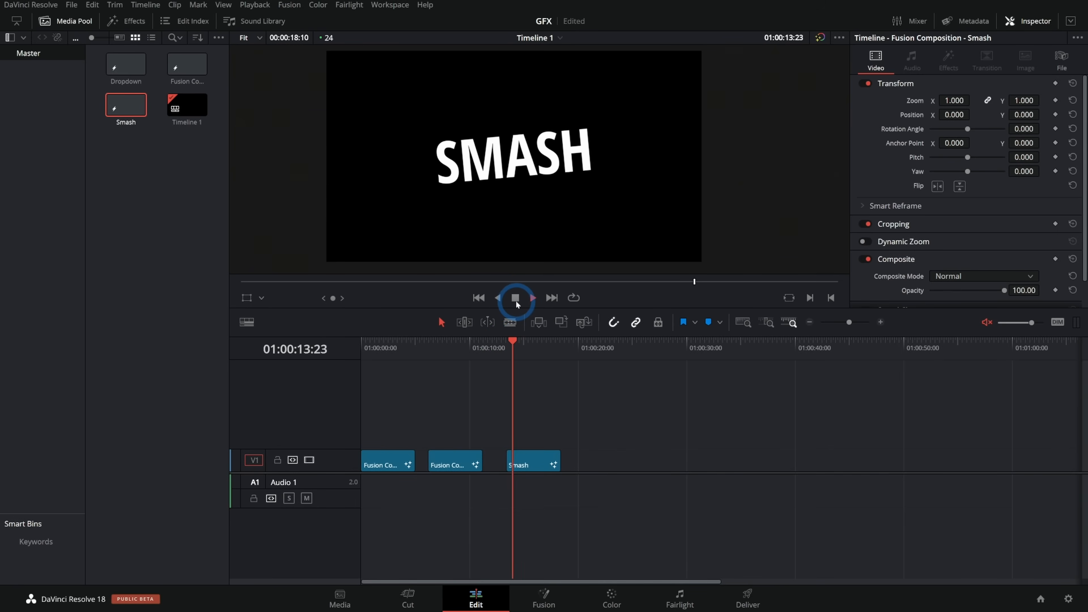
left_click(516, 298)
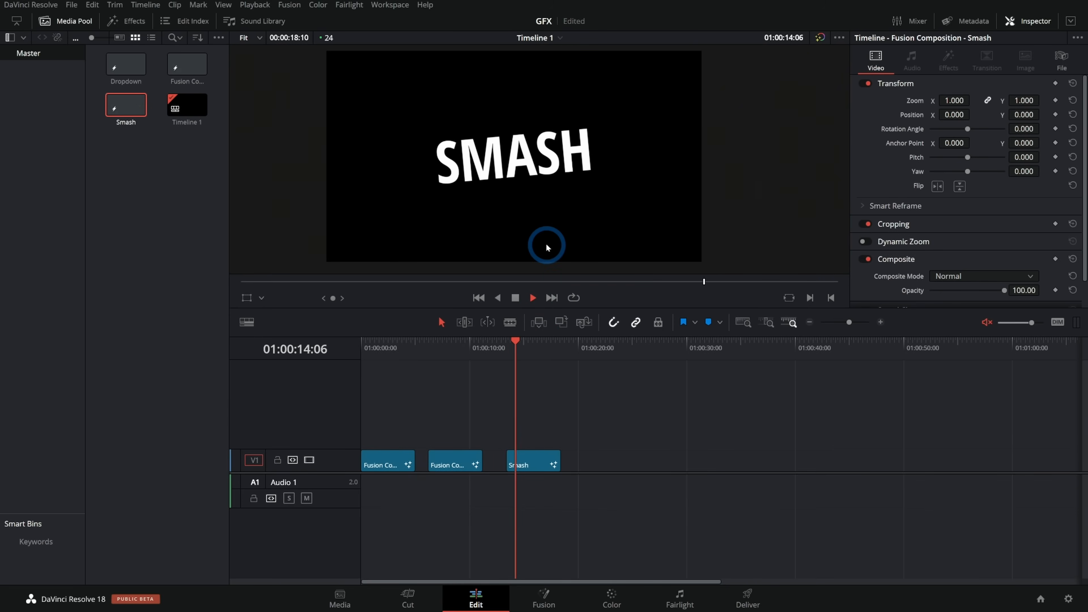